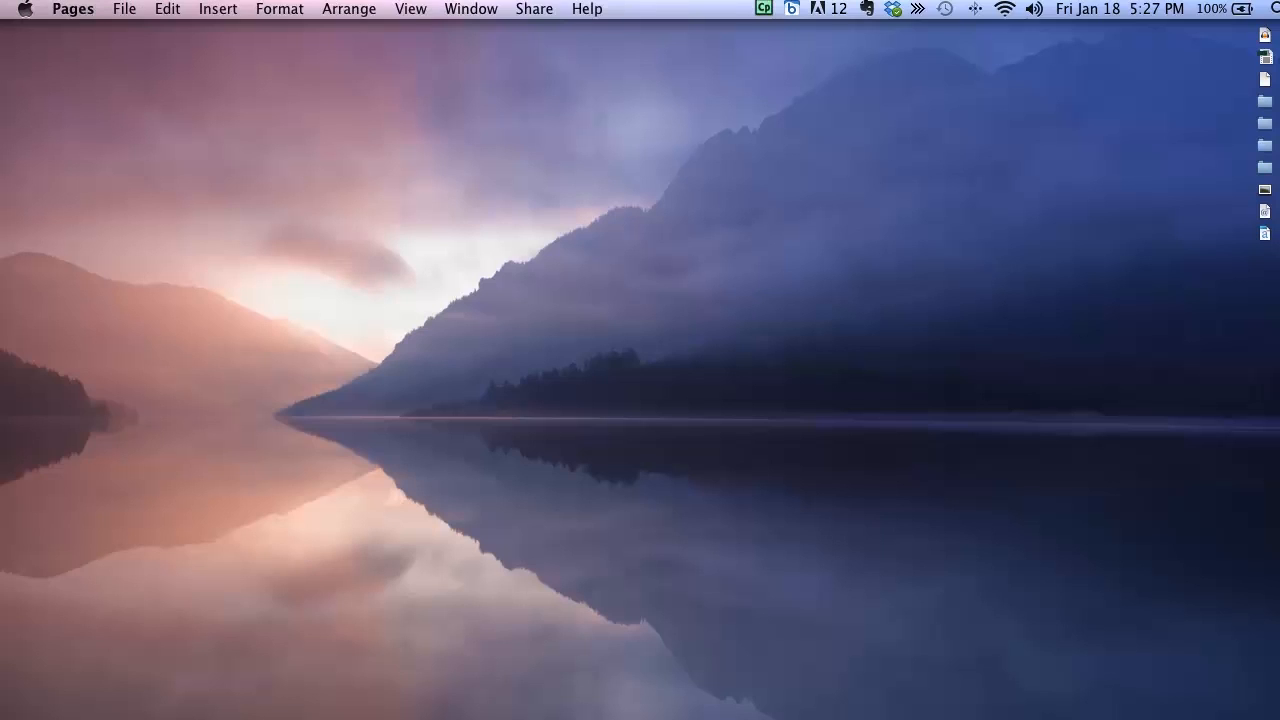
{"action": "mouse_move", "coordinate": [343, 278]}
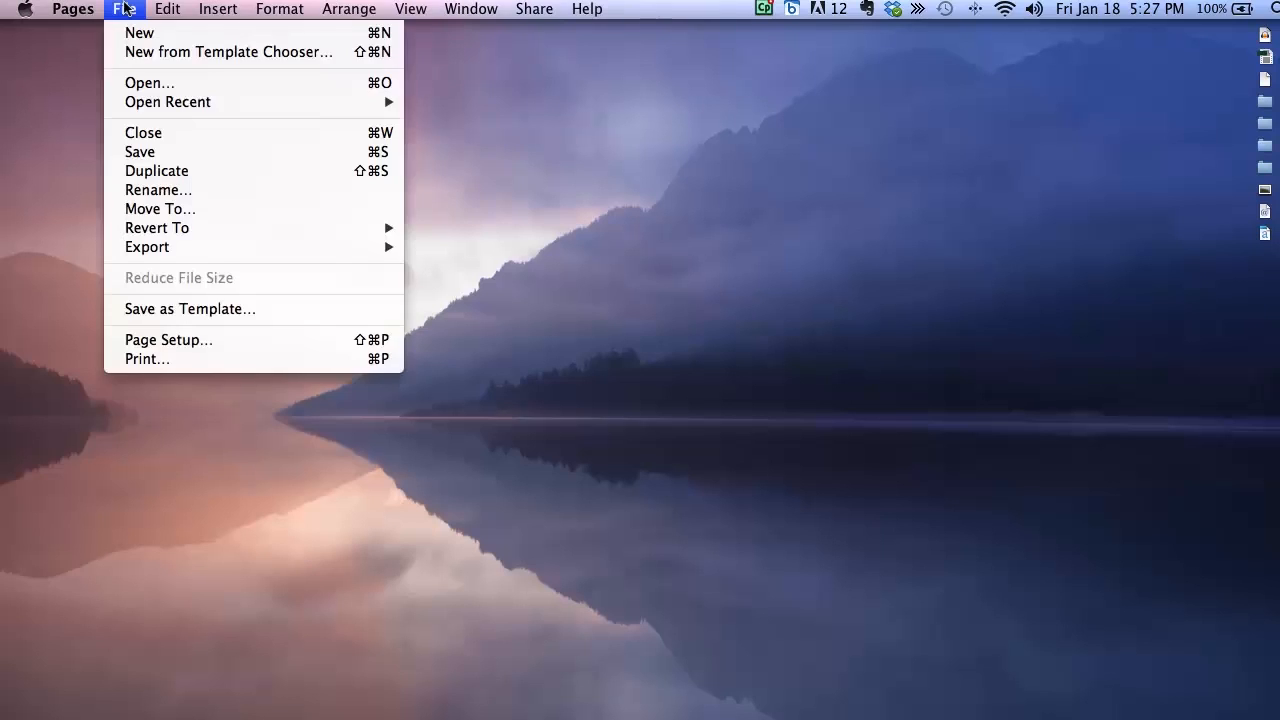
- Bring up the Template Chooser from the File menu to start a new document
{"action": "left_click", "coordinate": [124, 9]}
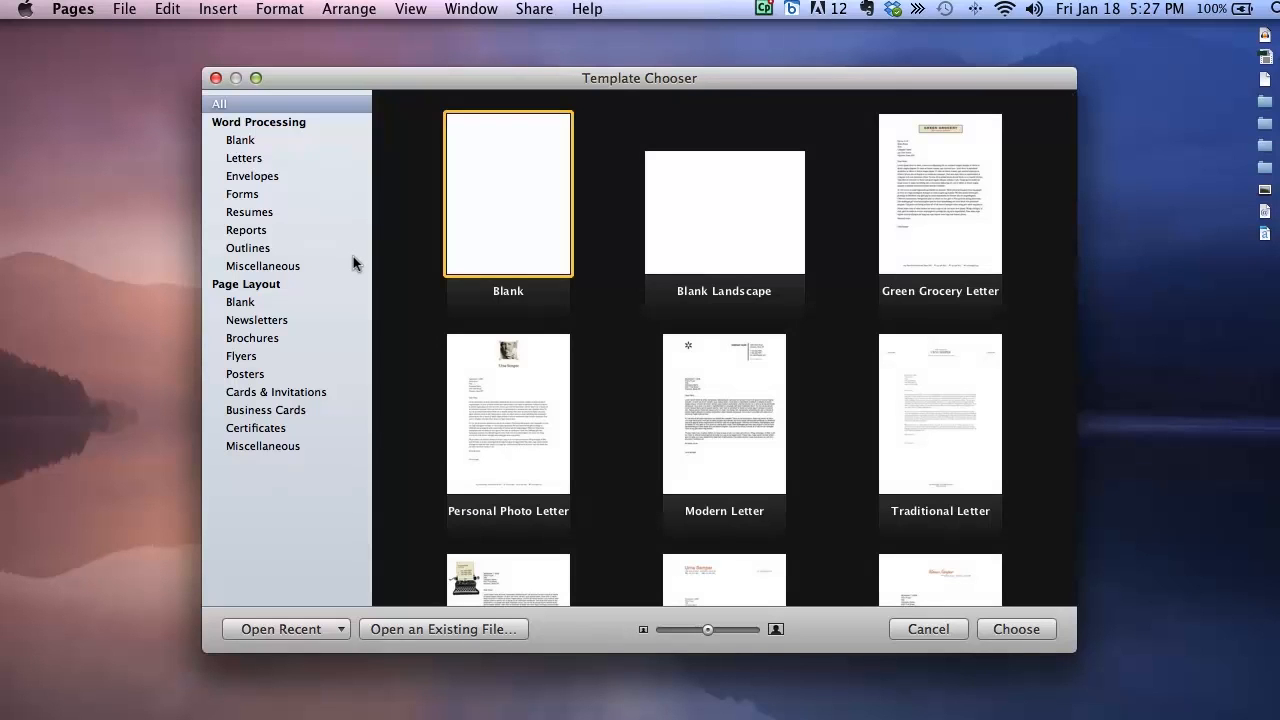
{"action": "mouse_move", "coordinate": [840, 513]}
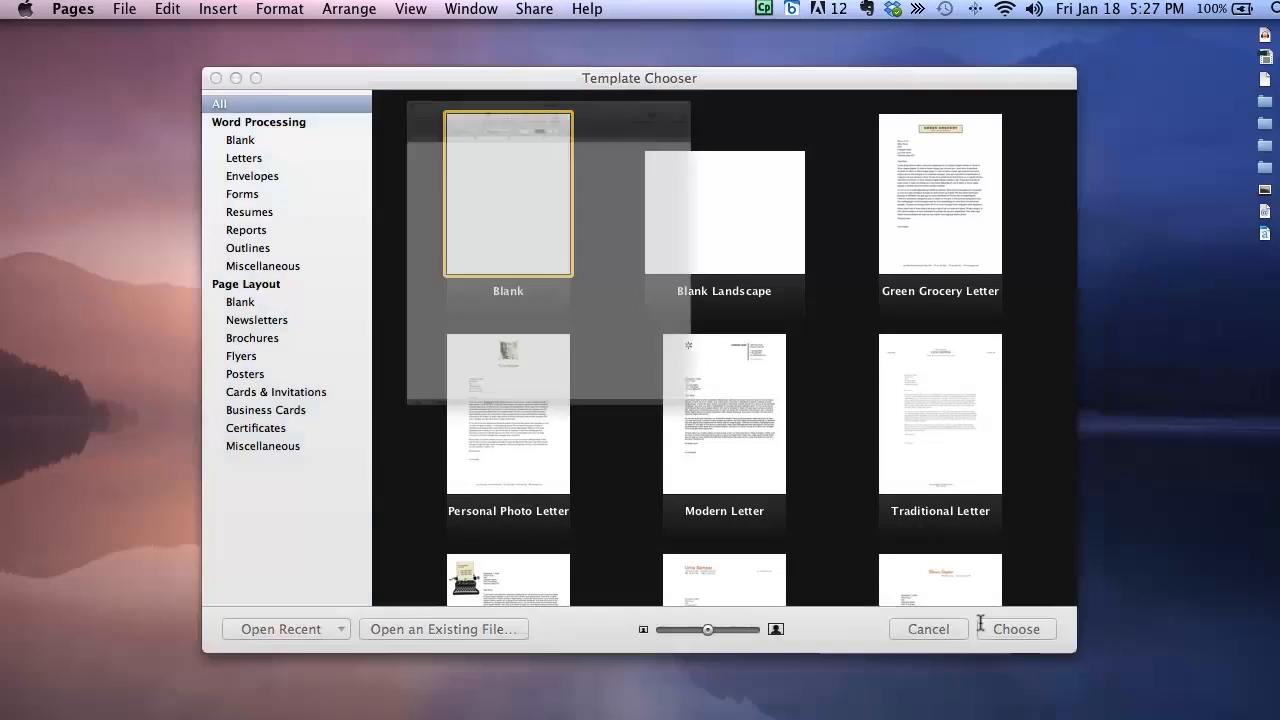
- Create a blank document holding the pasted Flatland text, scrolled back to 'Part One: This World'
{"action": "left_click", "coordinate": [1014, 628]}
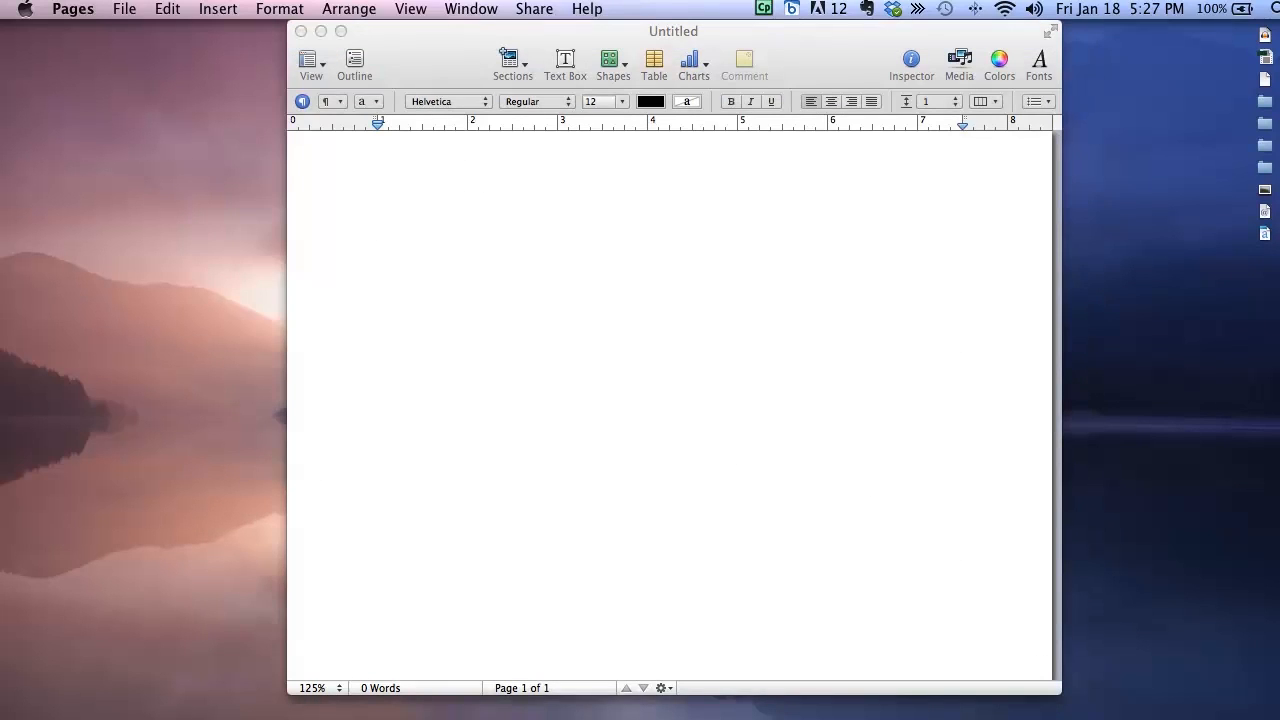
{"action": "mouse_move", "coordinate": [393, 531]}
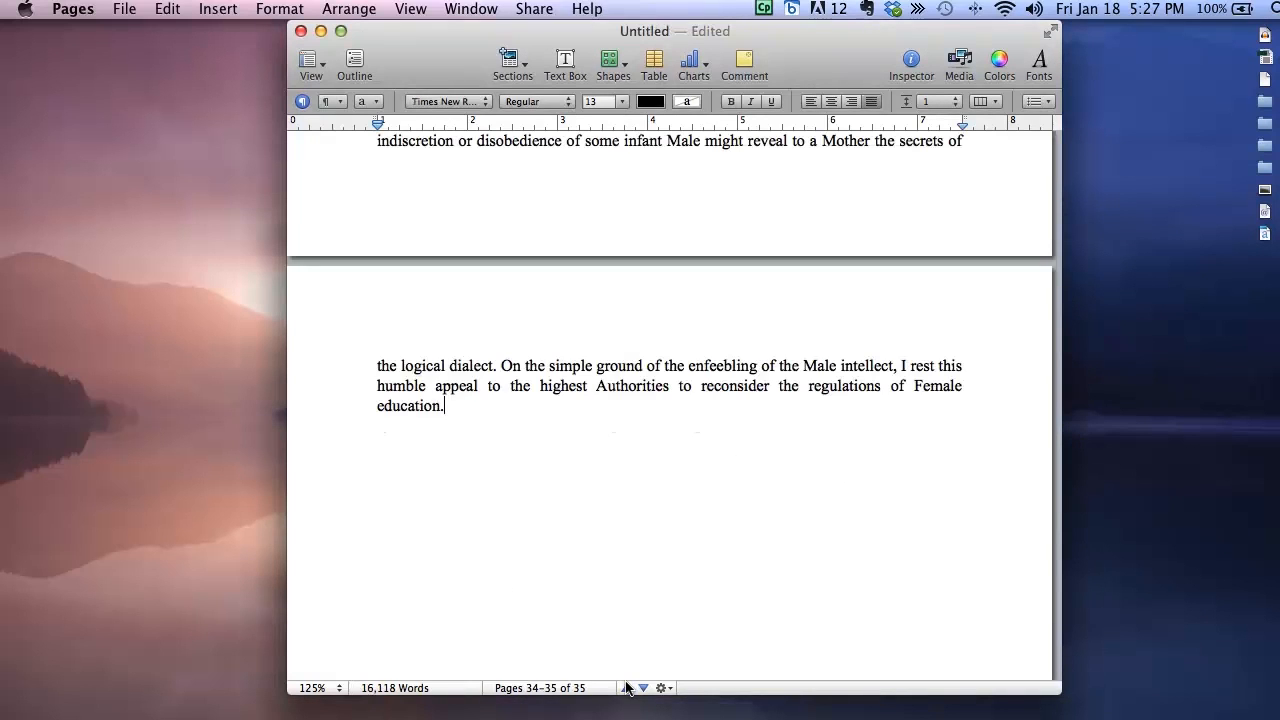
{"action": "scroll", "scroll_direction": "down", "scroll_amount": 3}
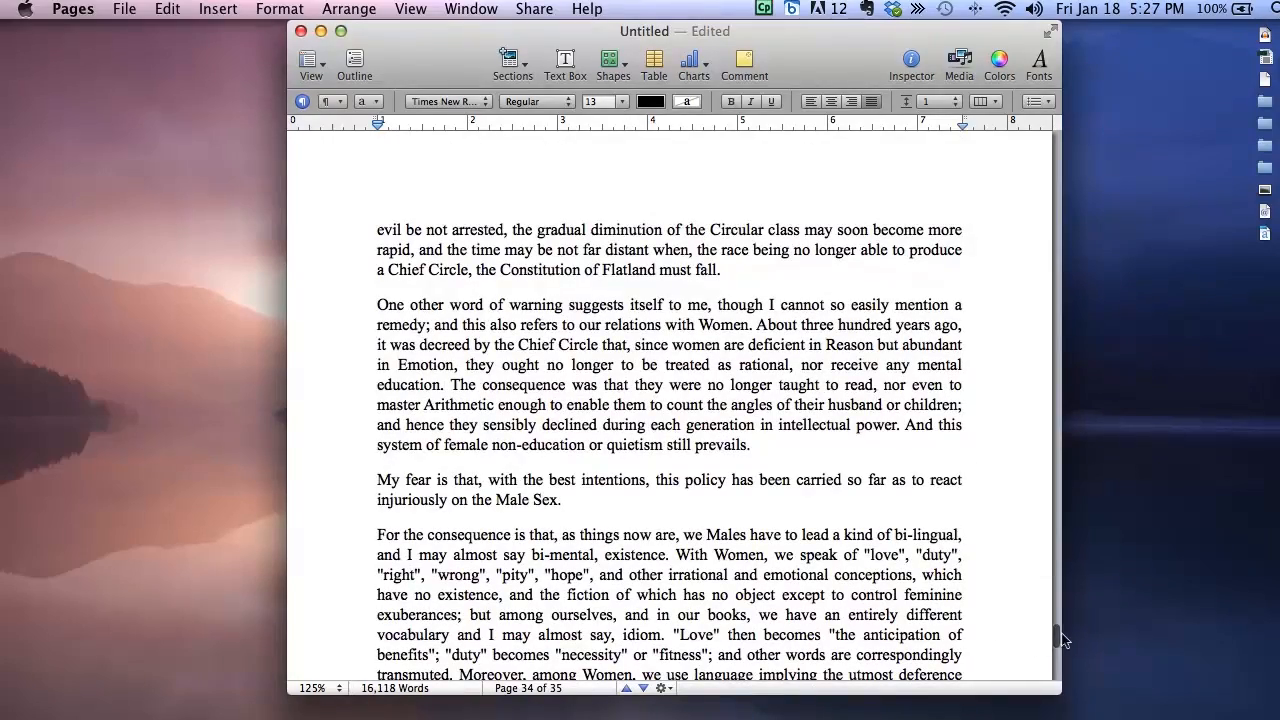
{"action": "left_click_drag", "start_coordinate": [1053, 640], "coordinate": [1053, 340]}
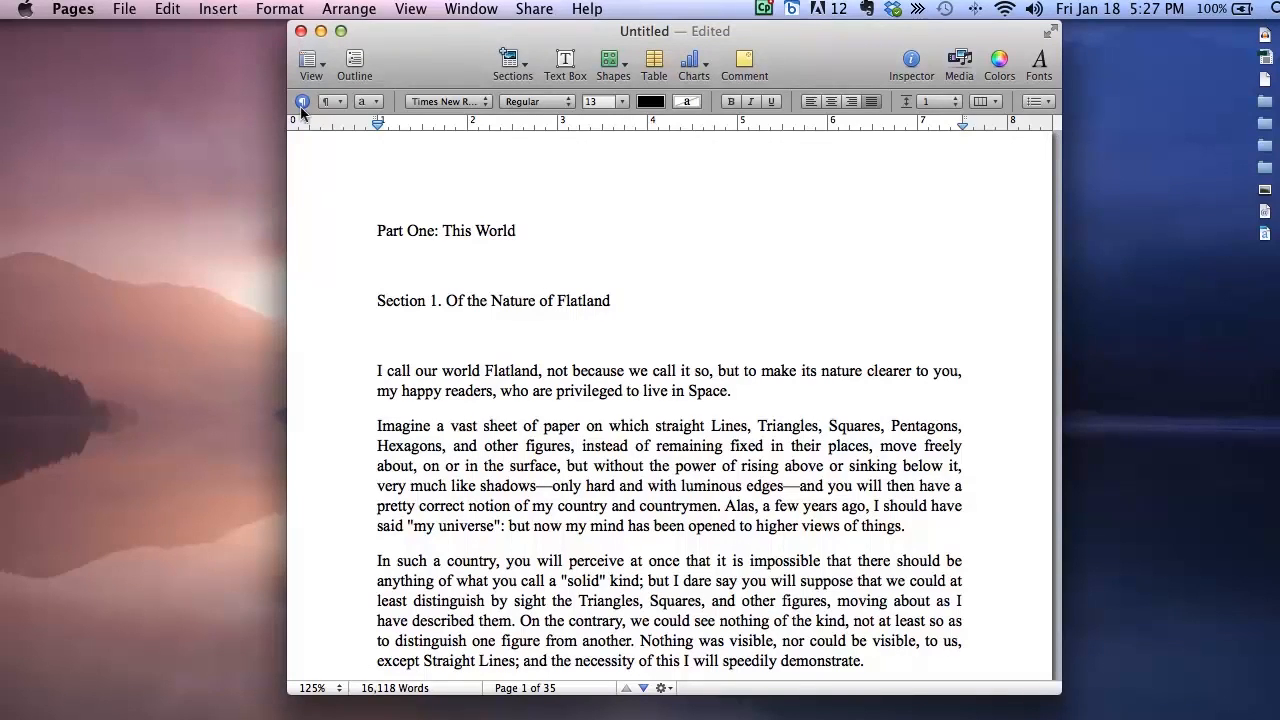
- Set the entire Flatland text to 18 pt and redefine the Body style to match
{"action": "left_click", "coordinate": [302, 101]}
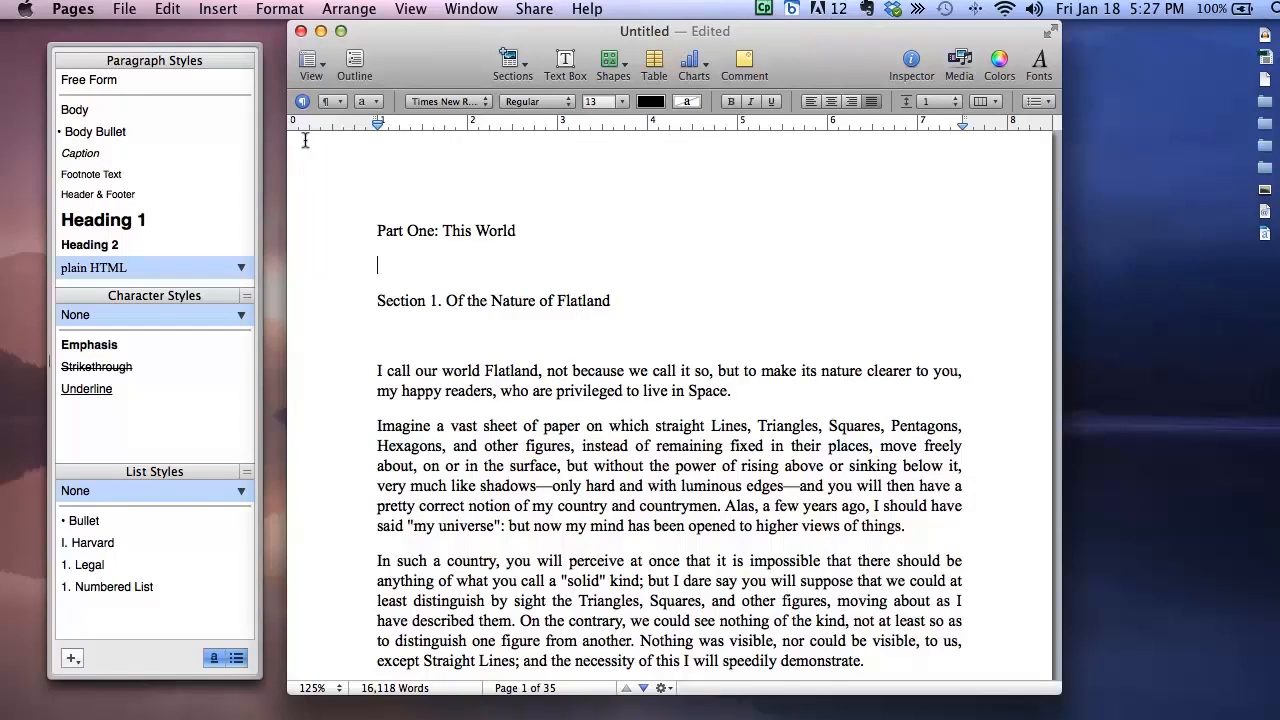
{"action": "mouse_move", "coordinate": [390, 215]}
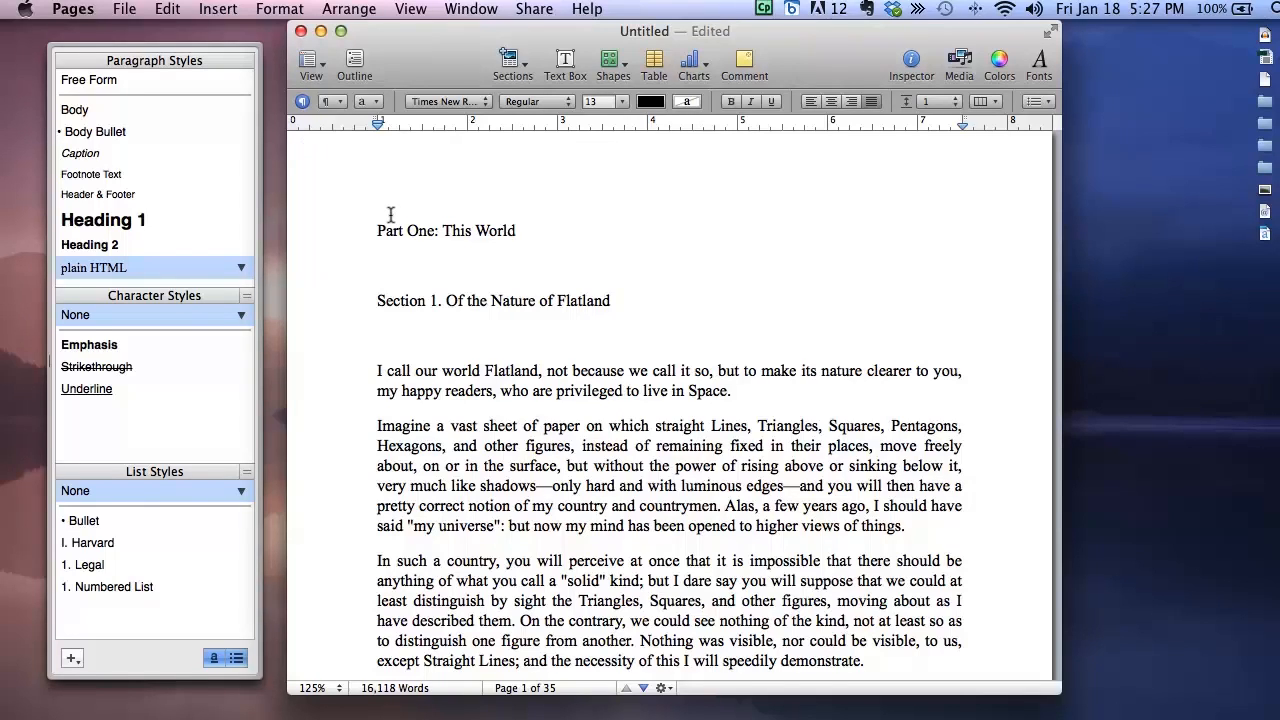
{"action": "double_click", "coordinate": [389, 230]}
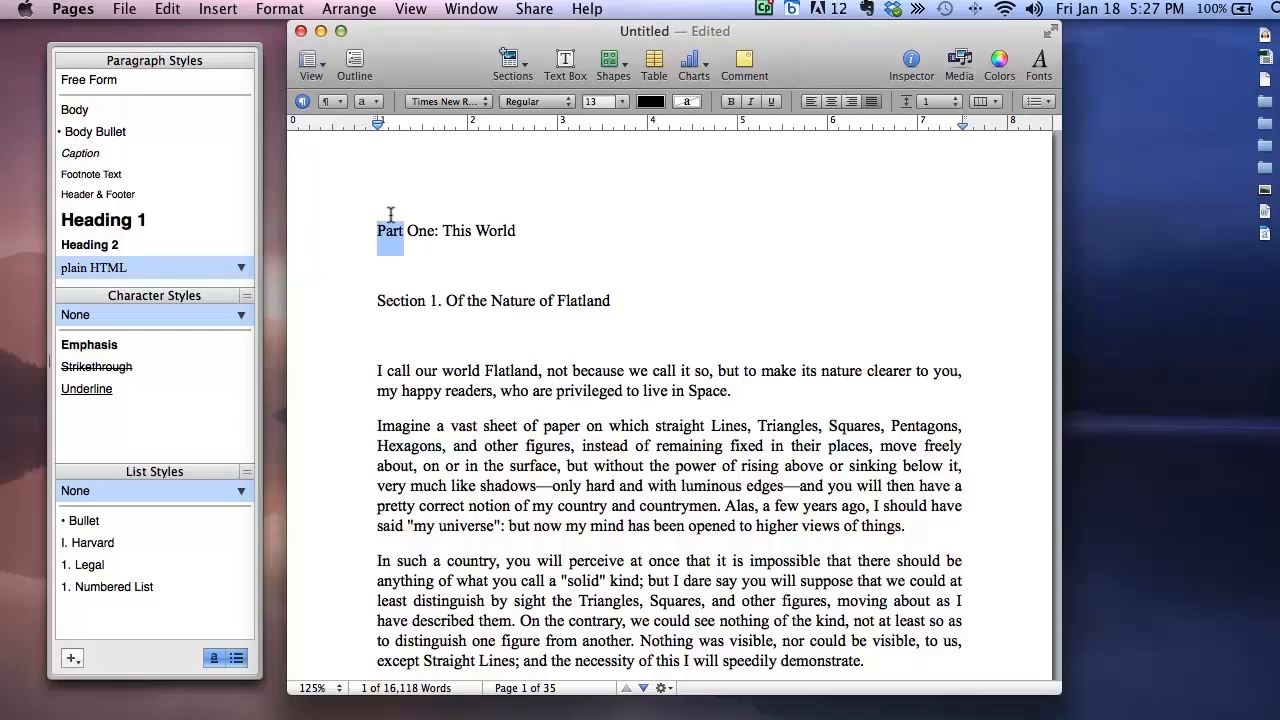
{"action": "key", "text": "cmd+a"}
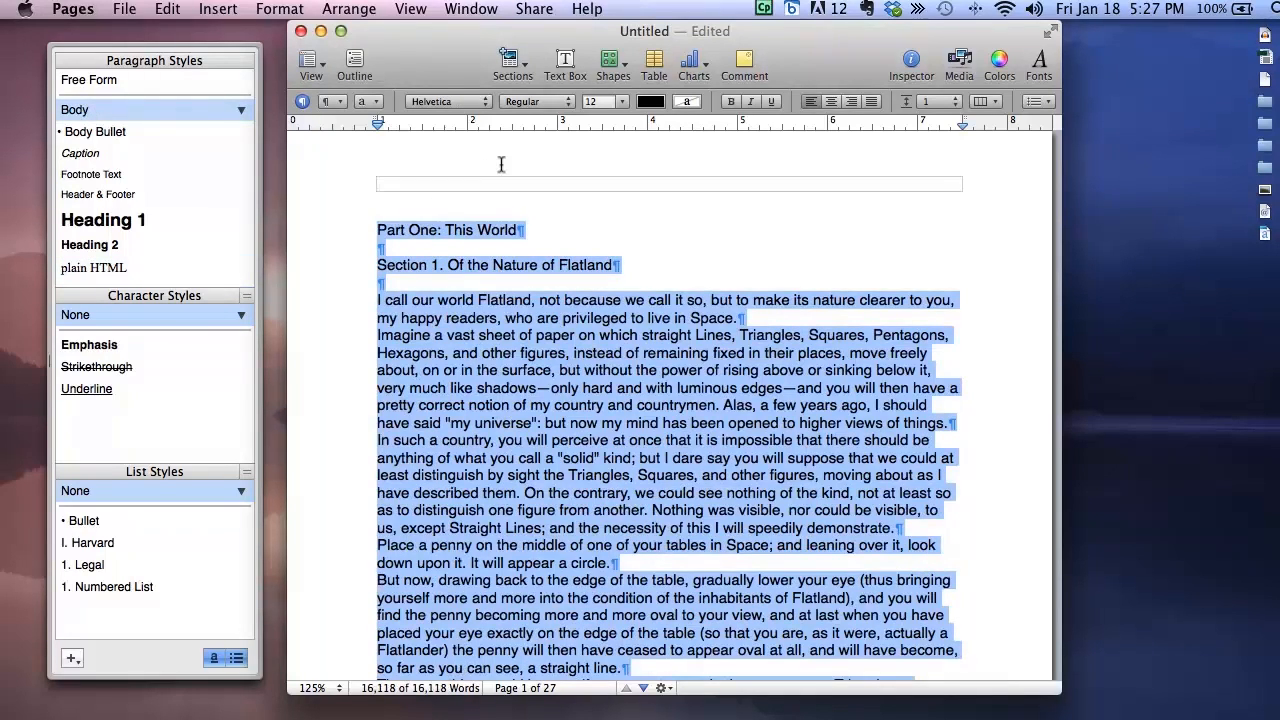
{"action": "left_click", "coordinate": [621, 101]}
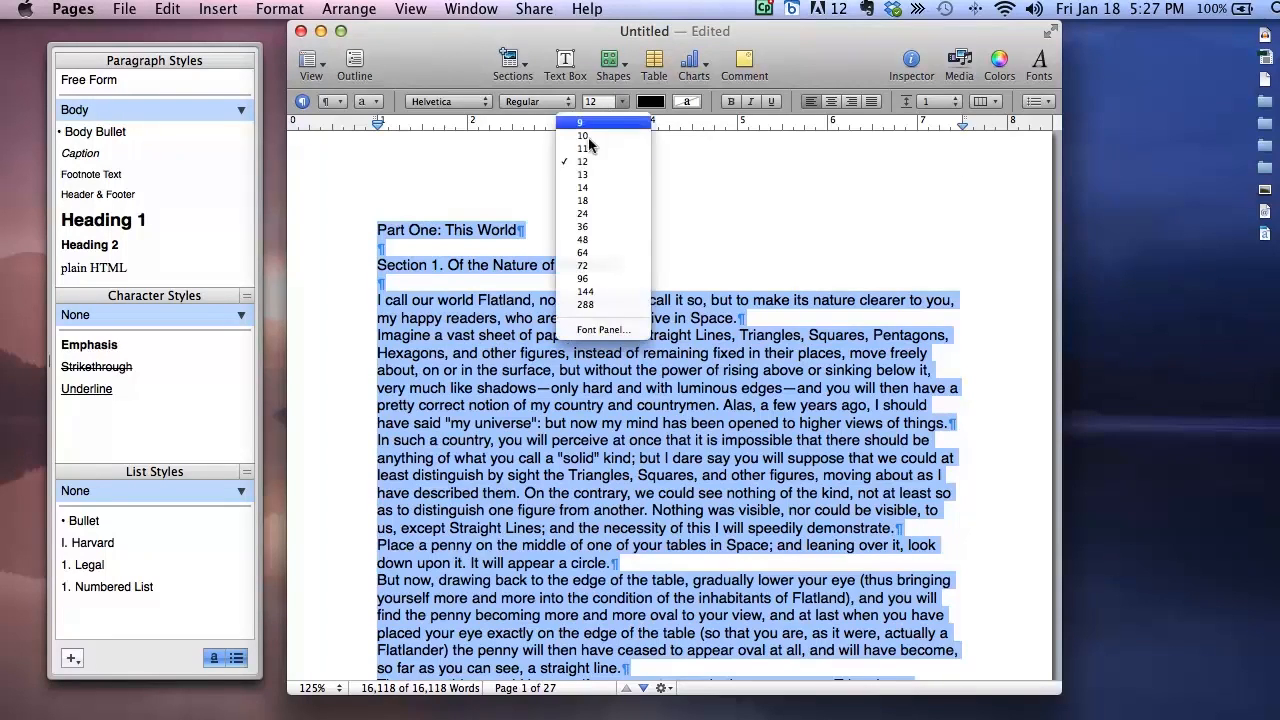
{"action": "left_click", "coordinate": [582, 200]}
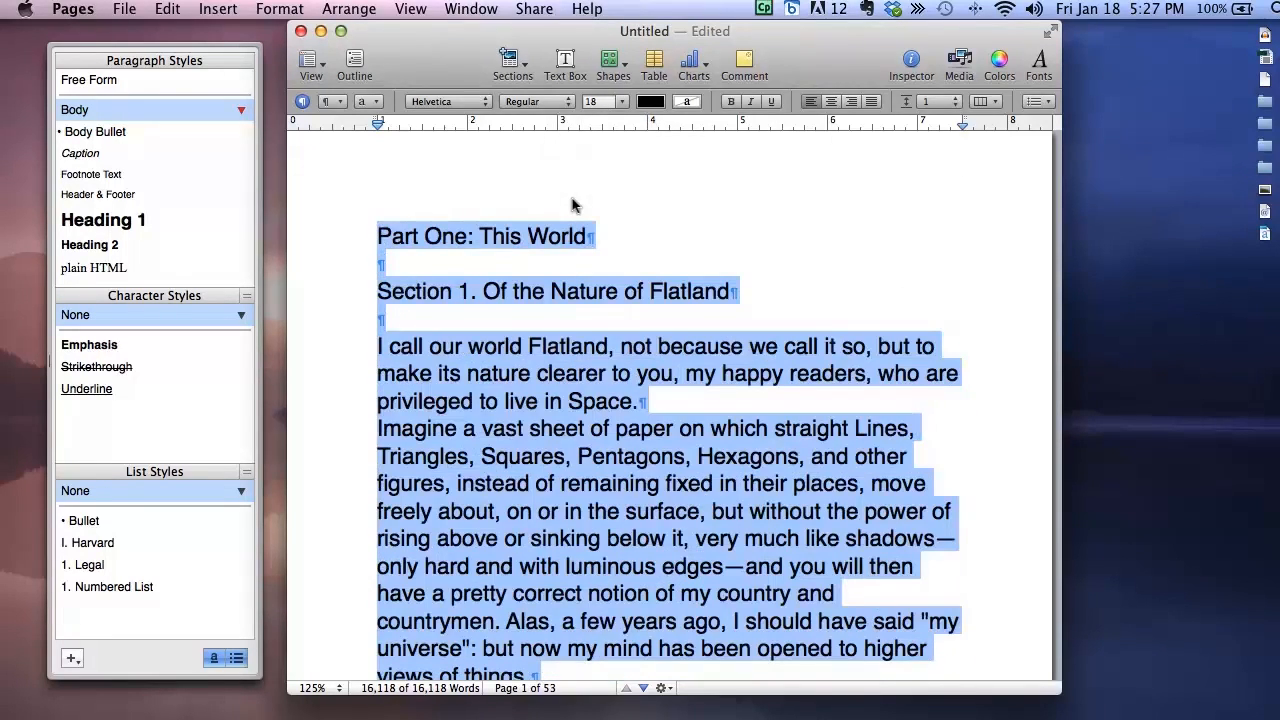
{"action": "left_click", "coordinate": [241, 110]}
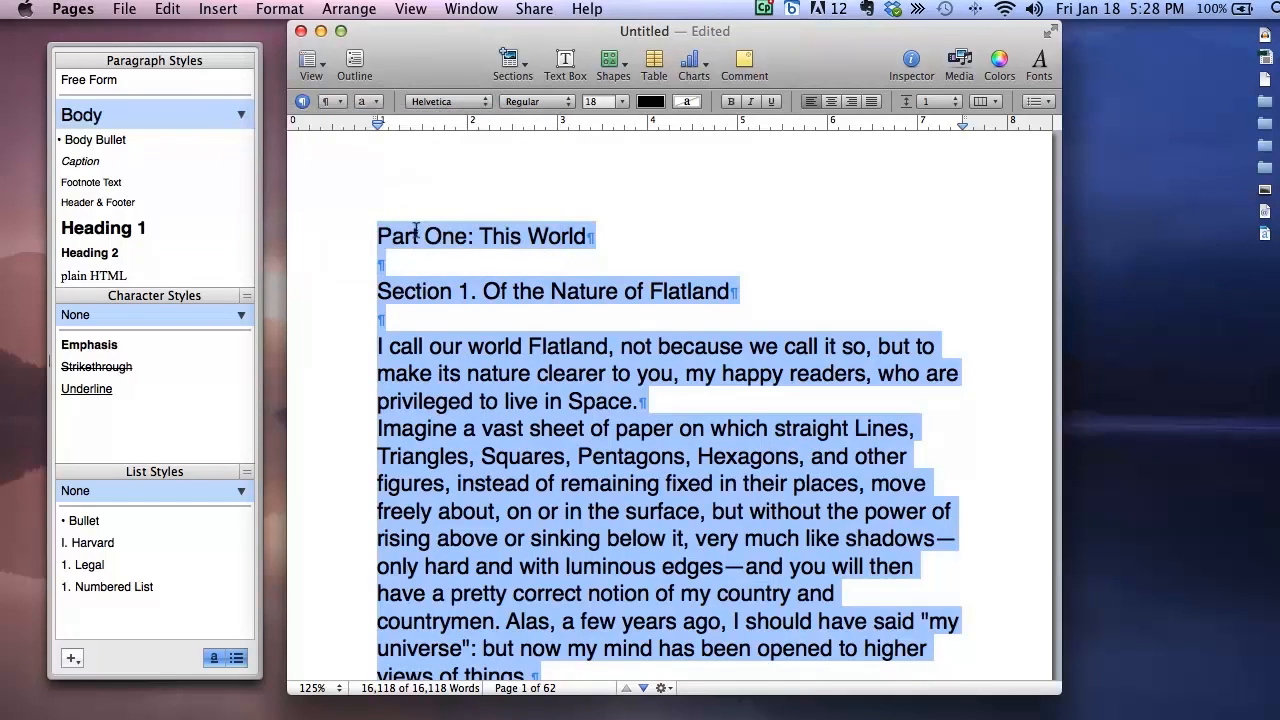
- Style 'Part One: This World' as Heading 1 and 'Section 1. Of the Nature of Flatland' as Heading 2
{"action": "left_click", "coordinate": [430, 362]}
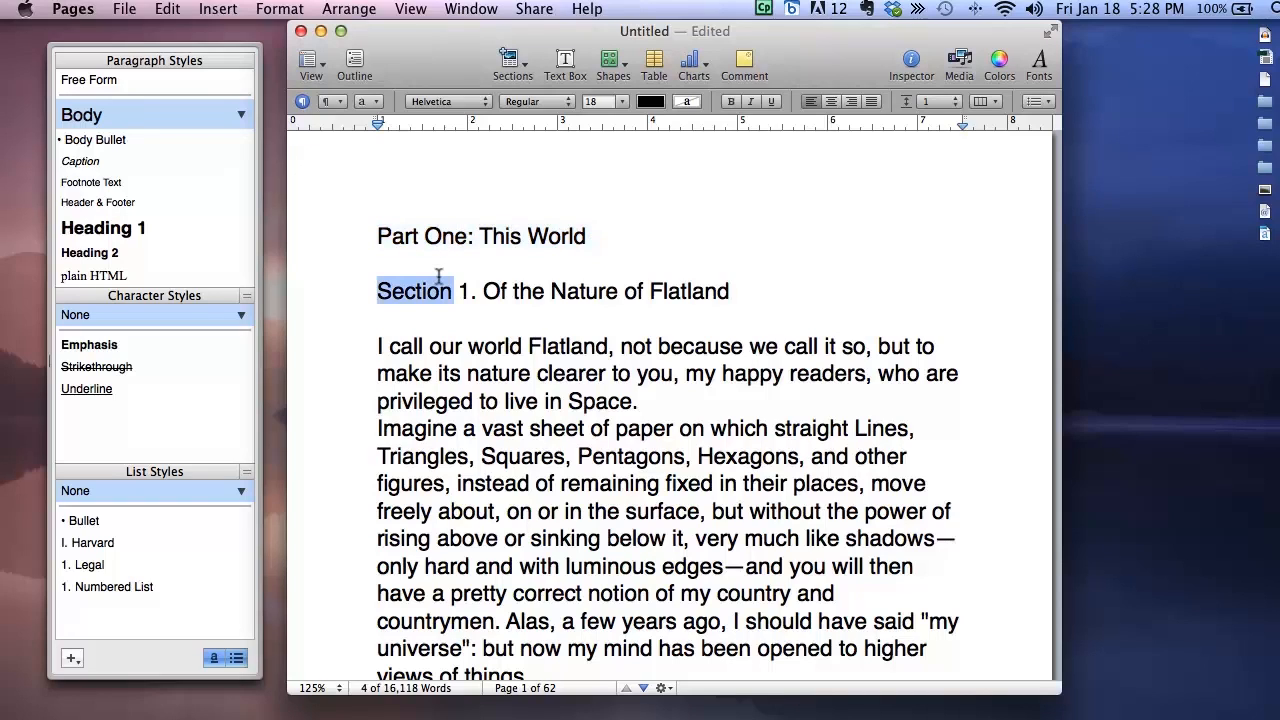
{"action": "left_click_drag", "start_coordinate": [415, 291], "coordinate": [730, 291]}
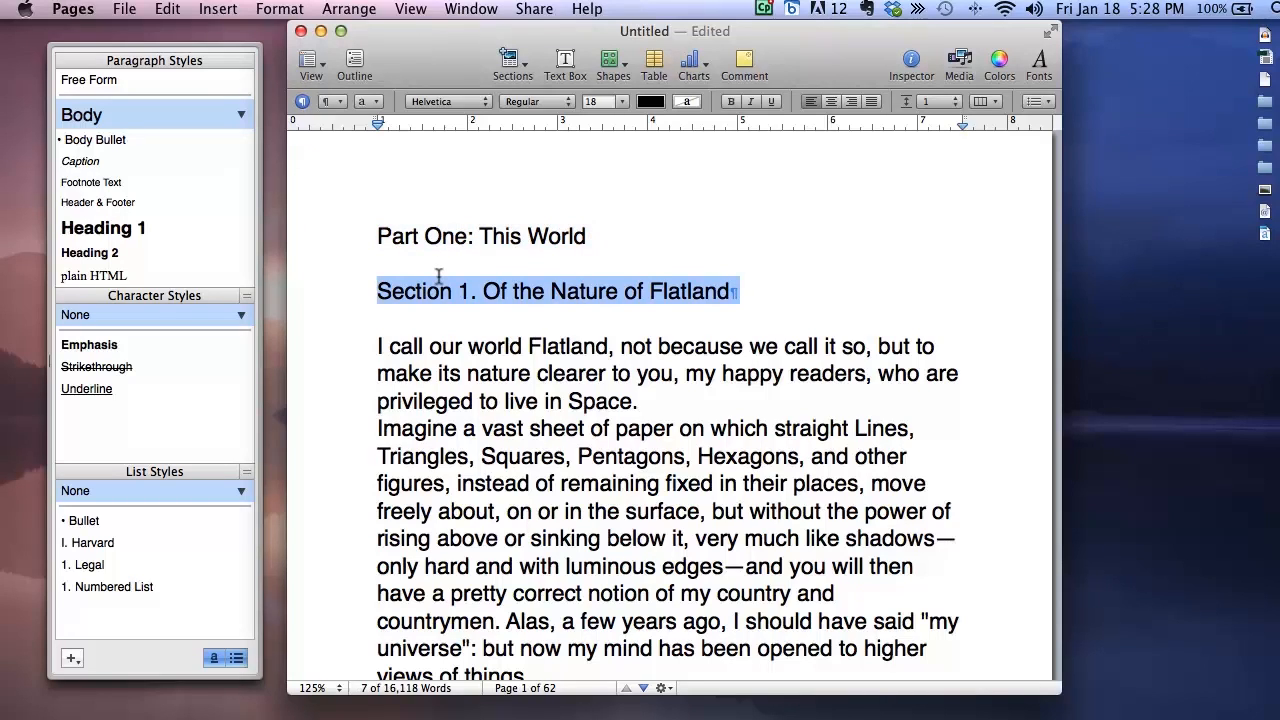
{"action": "mouse_move", "coordinate": [435, 316]}
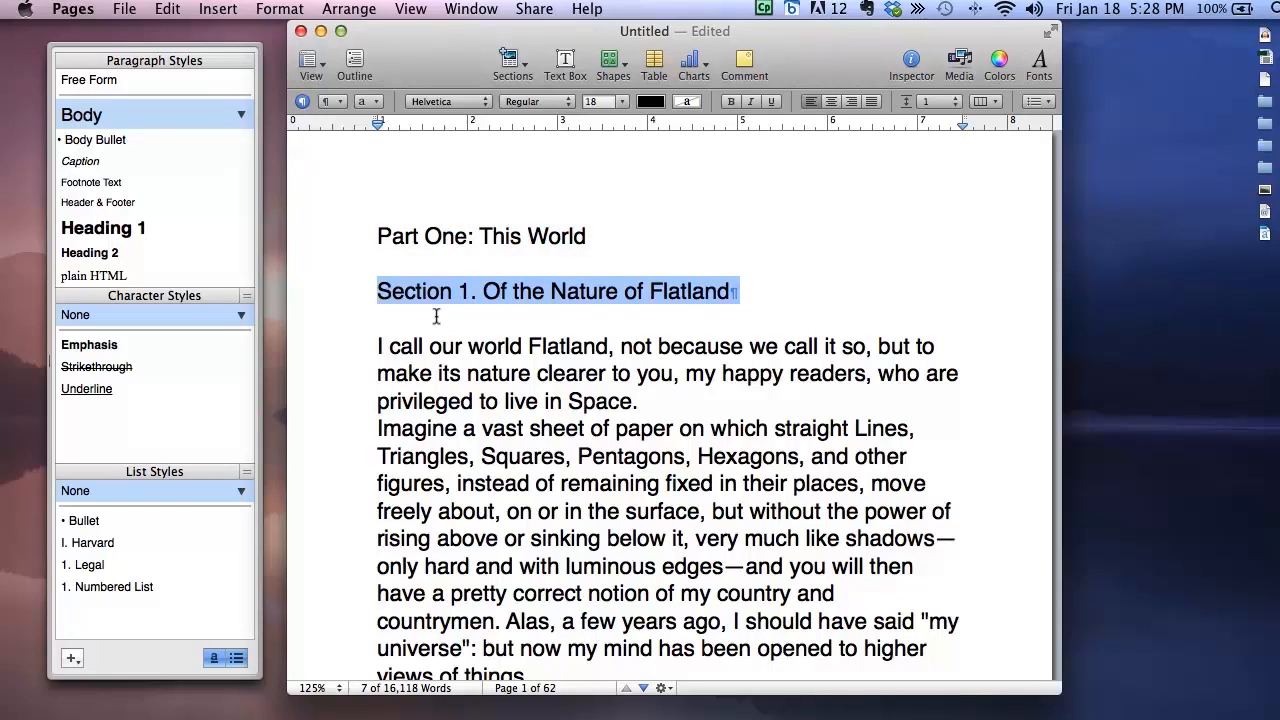
{"action": "mouse_move", "coordinate": [590, 223]}
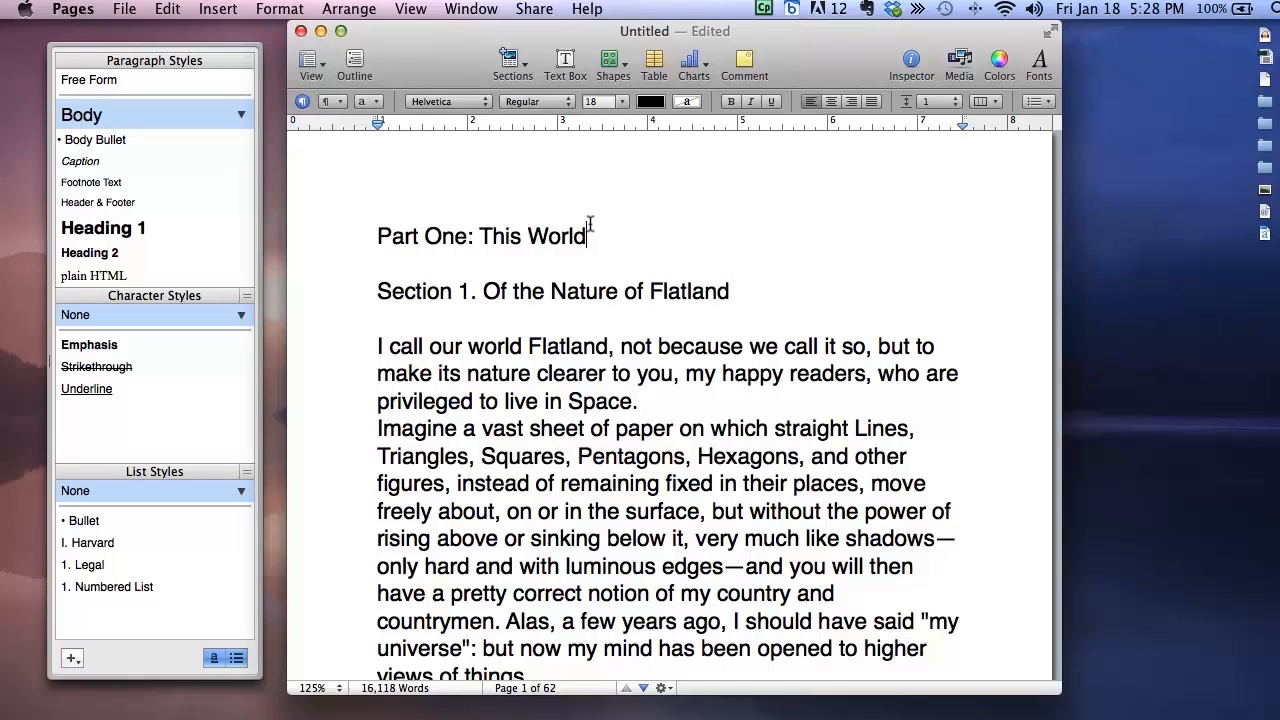
{"action": "left_click_drag", "start_coordinate": [470, 235], "coordinate": [588, 235]}
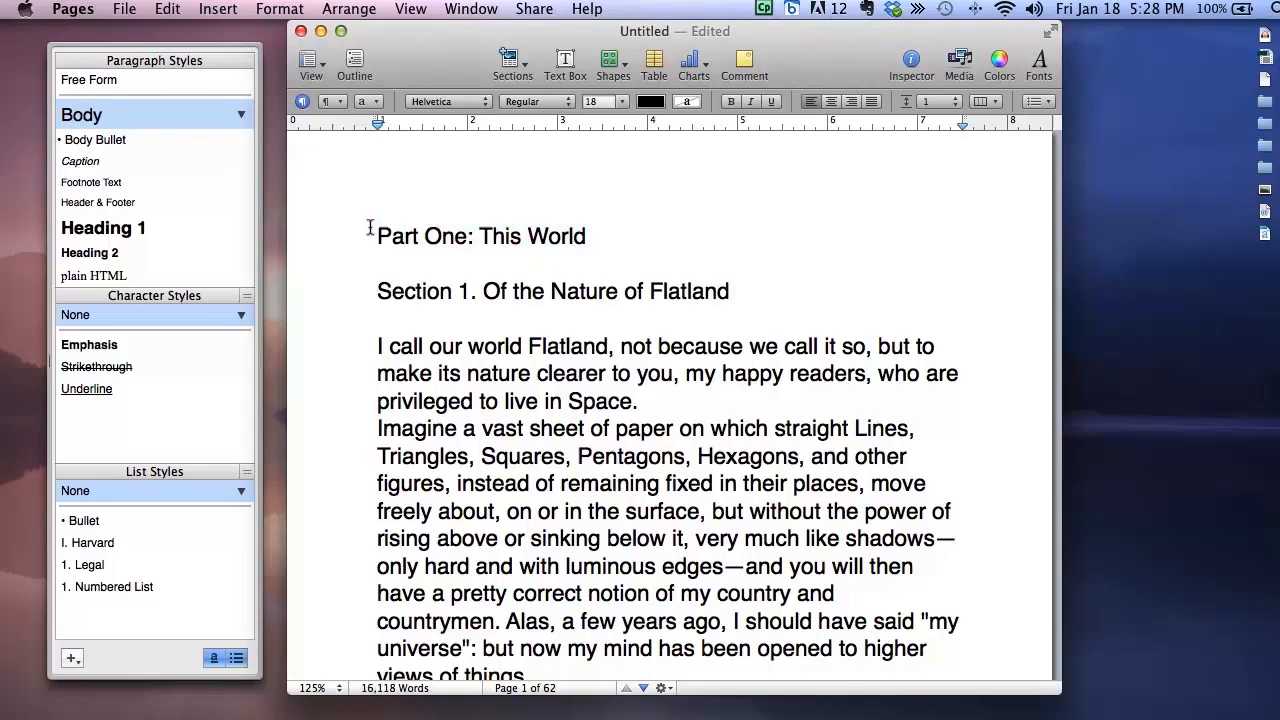
{"action": "triple_click", "coordinate": [480, 236]}
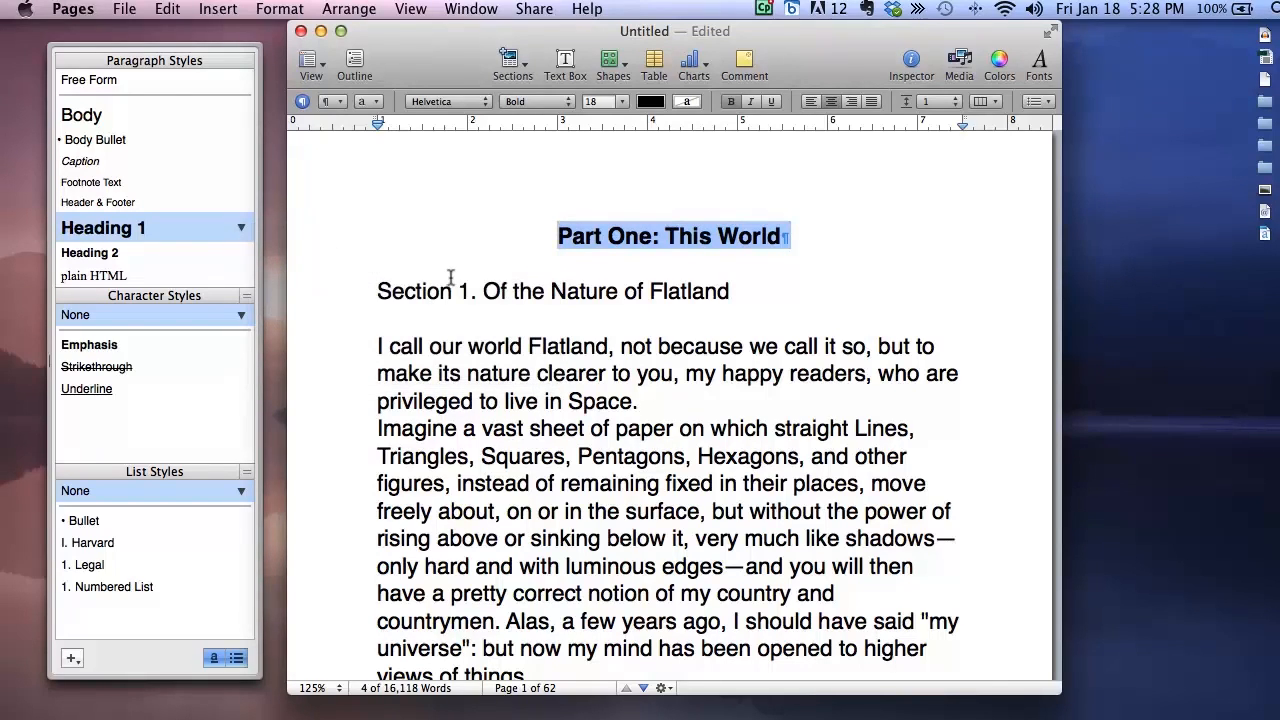
{"action": "left_click", "coordinate": [553, 291]}
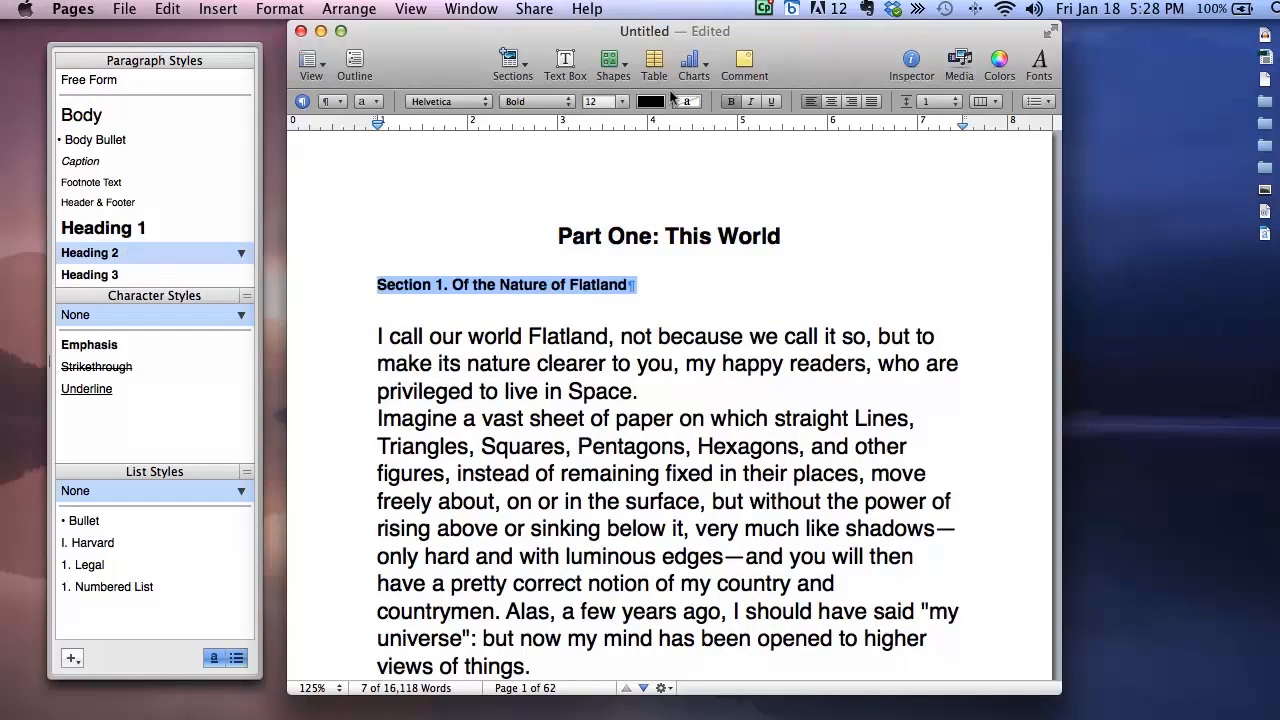
- Open the prepared 'Flatland–formatted for ibooks' document
{"action": "left_click", "coordinate": [830, 101]}
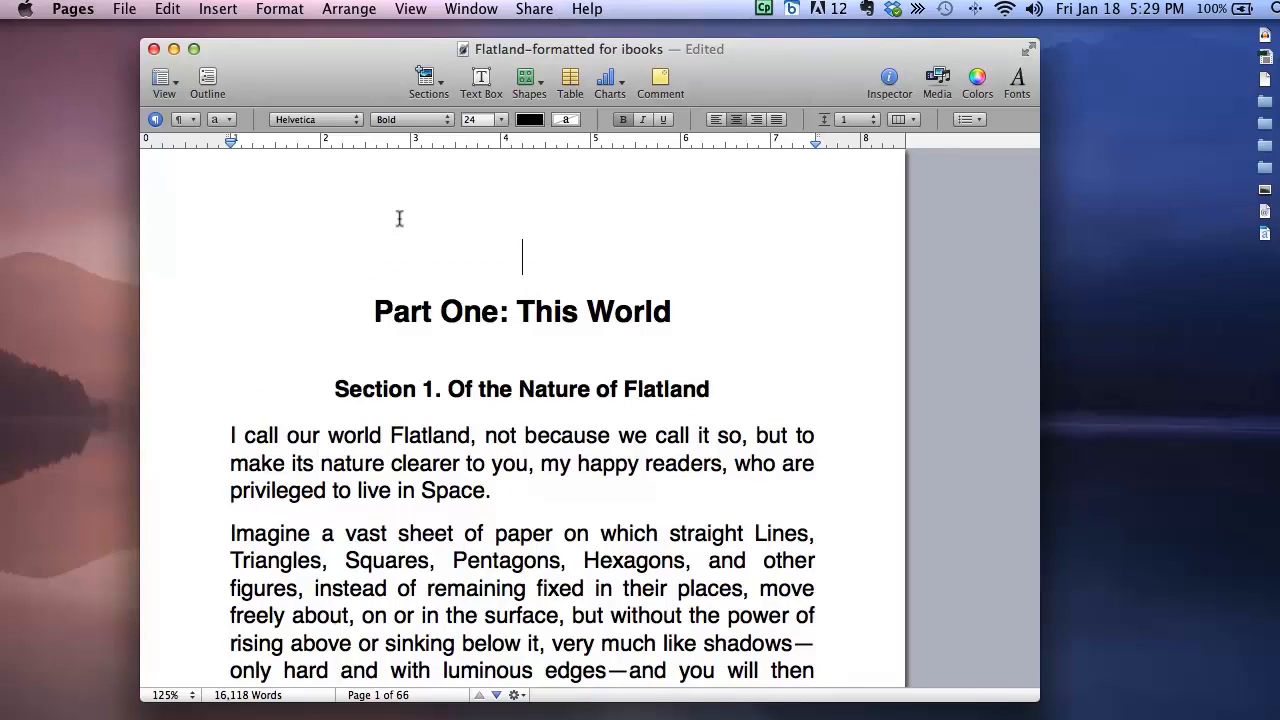
- Insert a table of contents above the Part One heading
{"action": "left_click", "coordinate": [481, 82]}
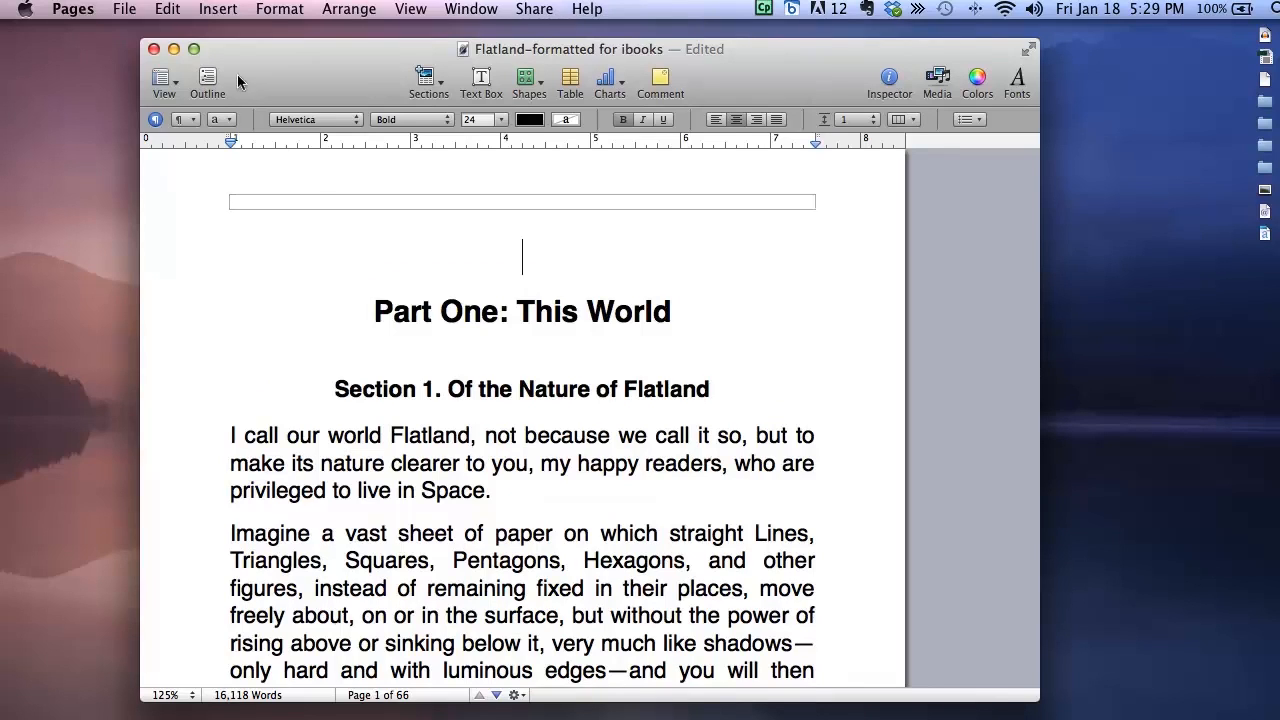
{"action": "left_click", "coordinate": [217, 9]}
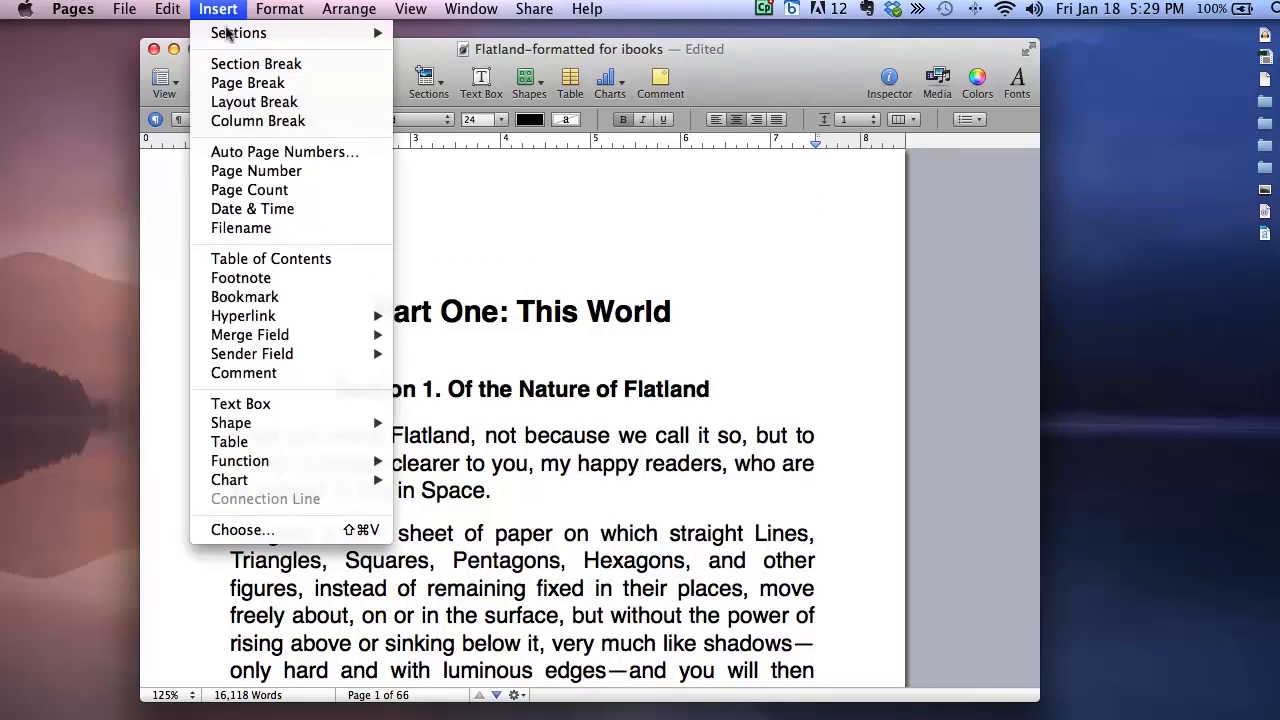
{"action": "mouse_move", "coordinate": [270, 258]}
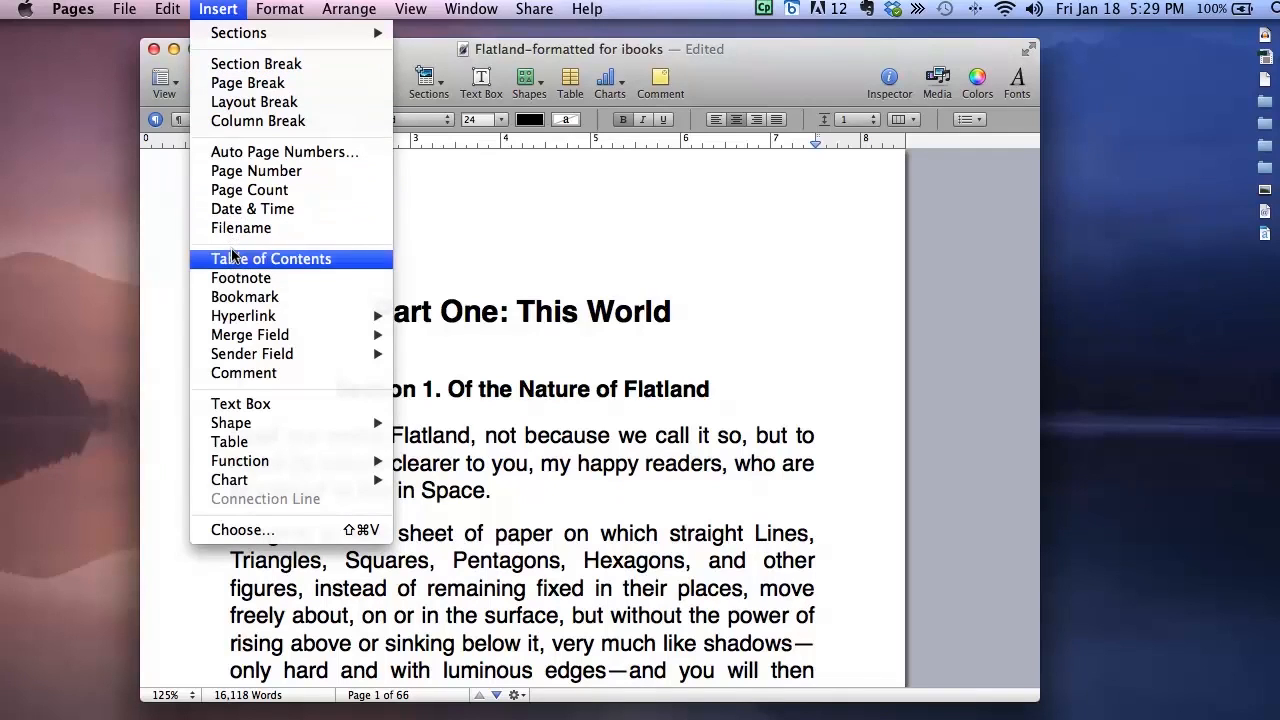
{"action": "left_click", "coordinate": [269, 259]}
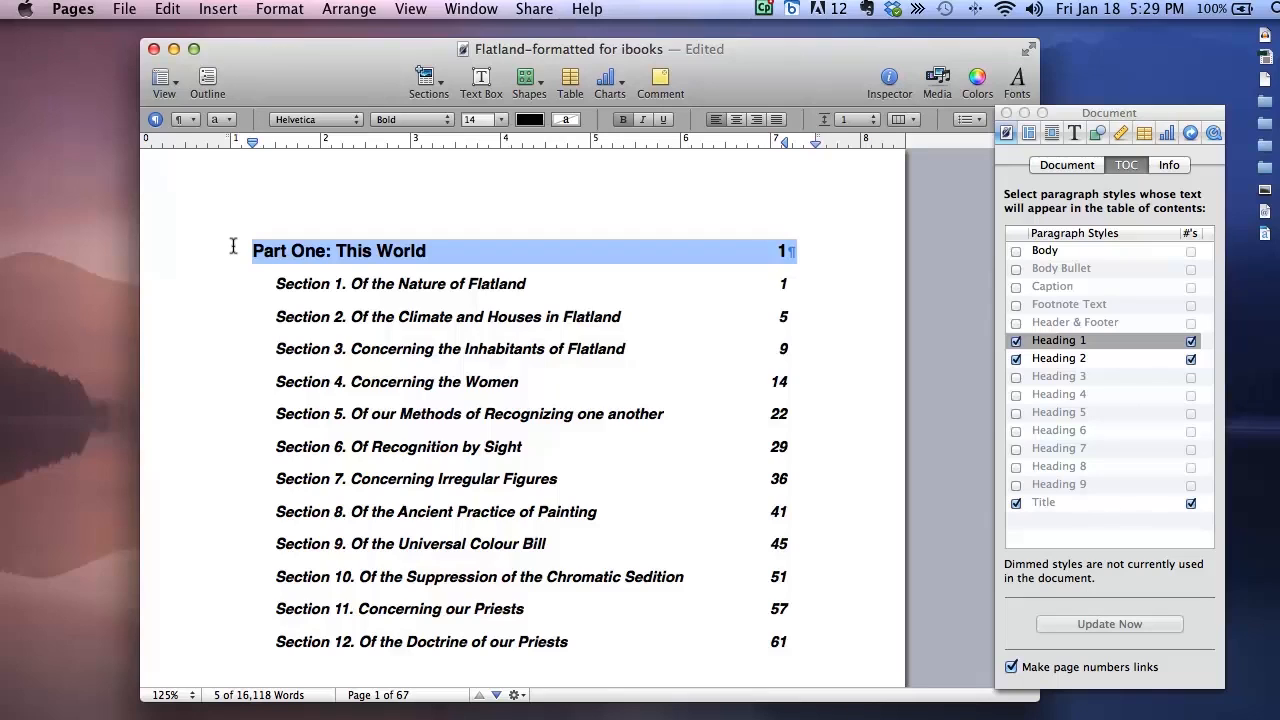
{"action": "mouse_move", "coordinate": [802, 493]}
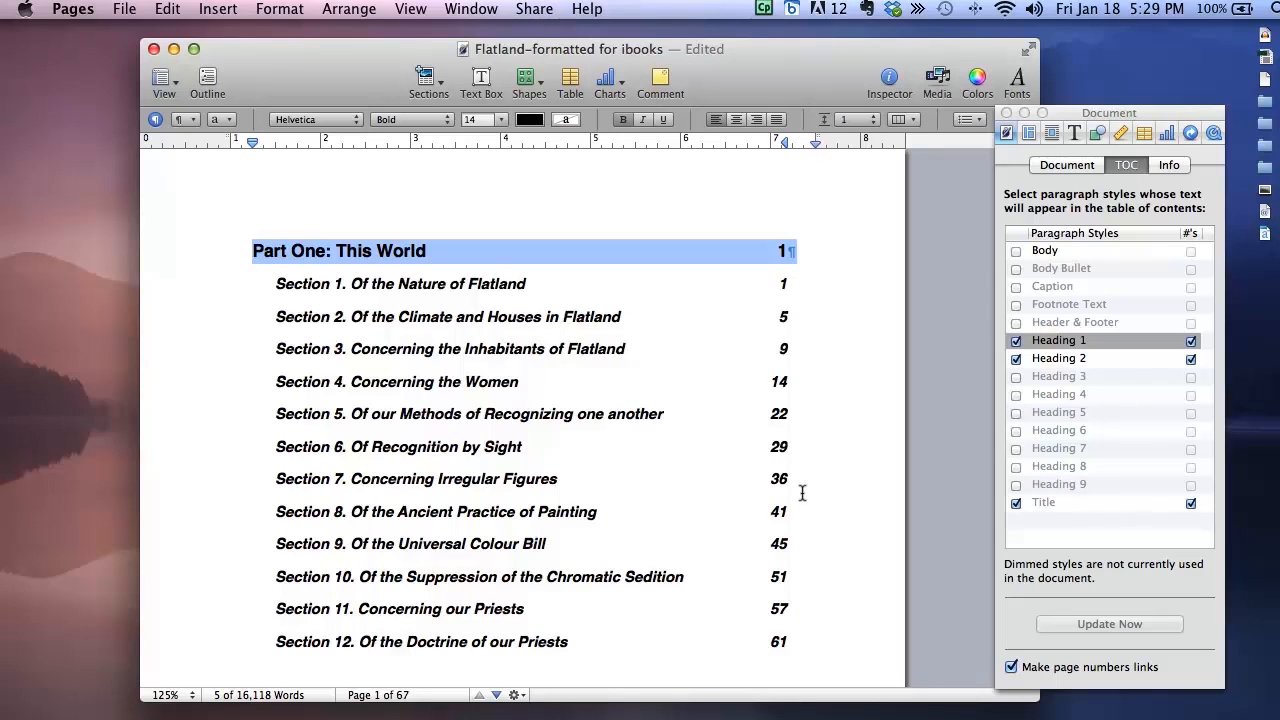
{"action": "scroll", "scroll_direction": "down", "scroll_amount": 3}
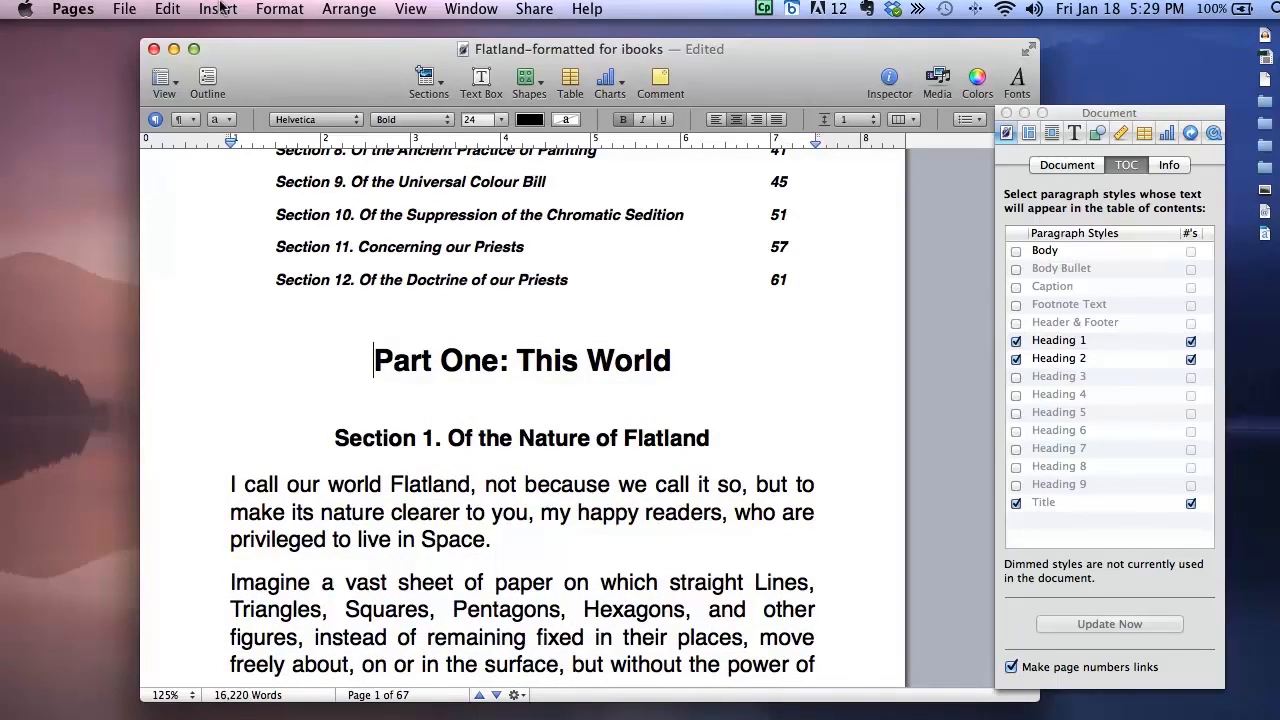
{"action": "scroll", "scroll_direction": "down", "scroll_amount": 3}
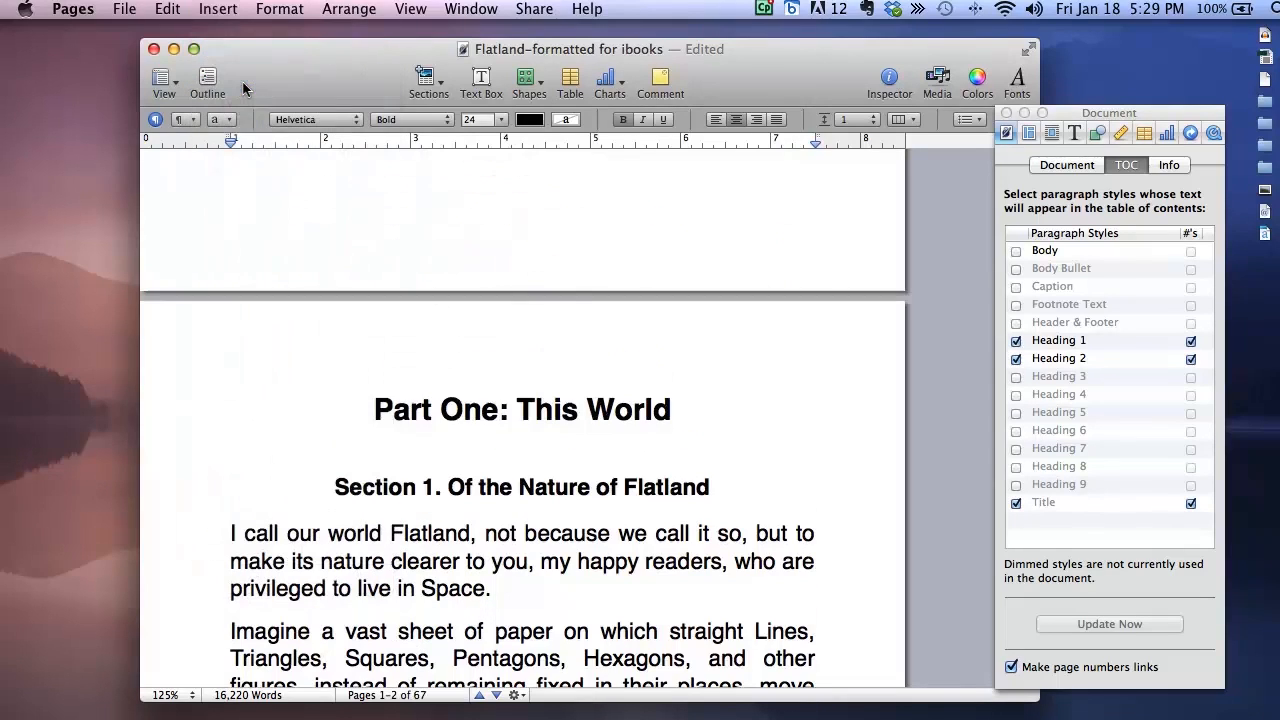
{"action": "left_click", "coordinate": [375, 408]}
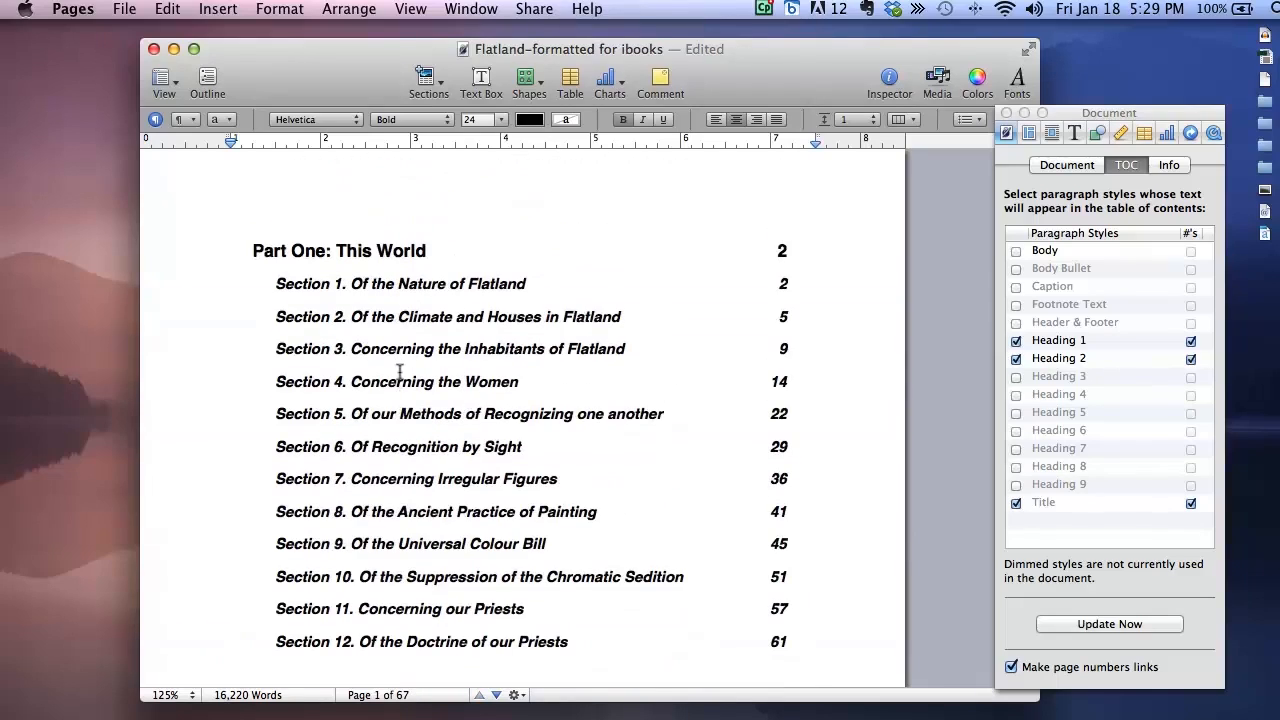
{"action": "scroll", "scroll_direction": "down", "scroll_amount": 3}
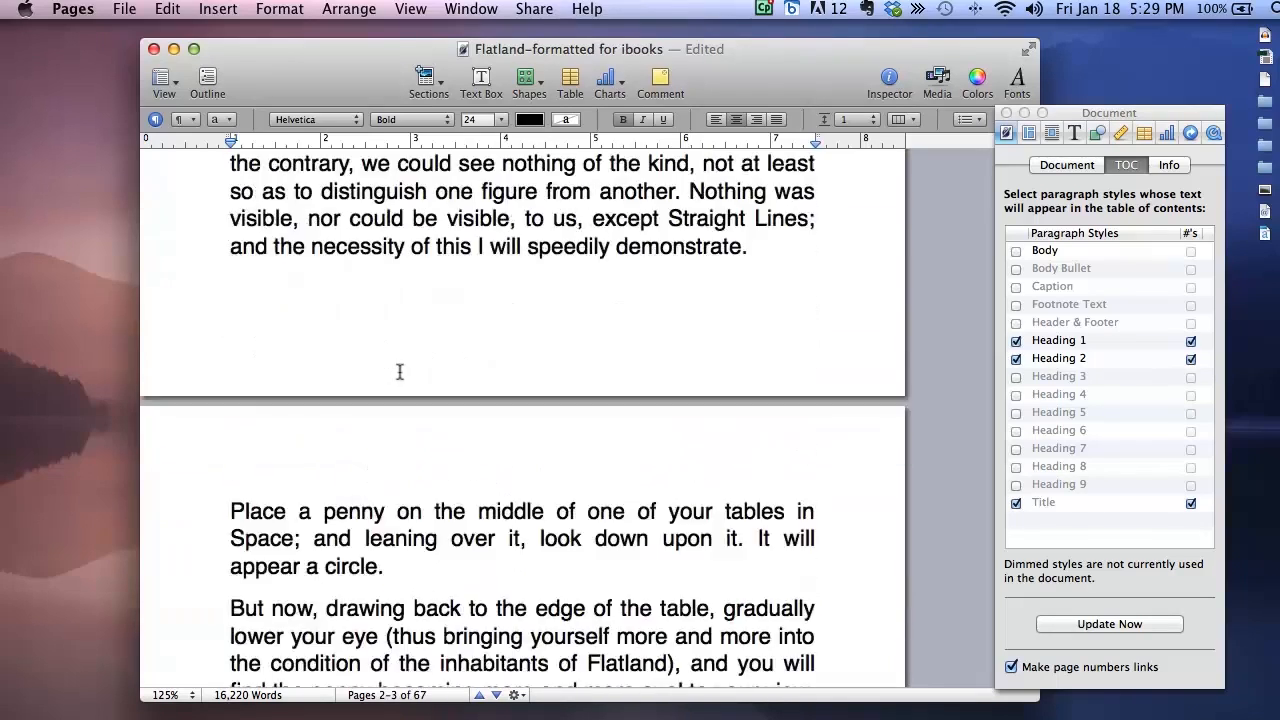
{"action": "scroll", "scroll_direction": "down", "scroll_amount": 3}
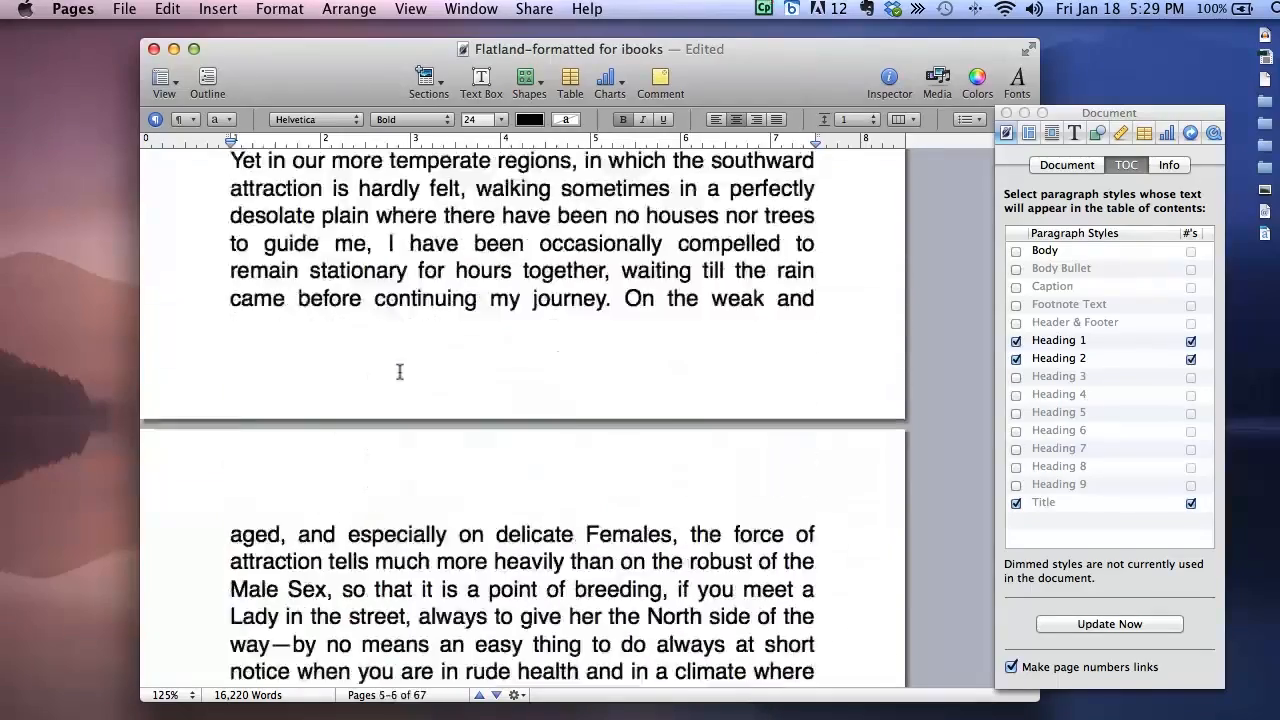
{"action": "scroll", "scroll_direction": "down", "scroll_amount": 3}
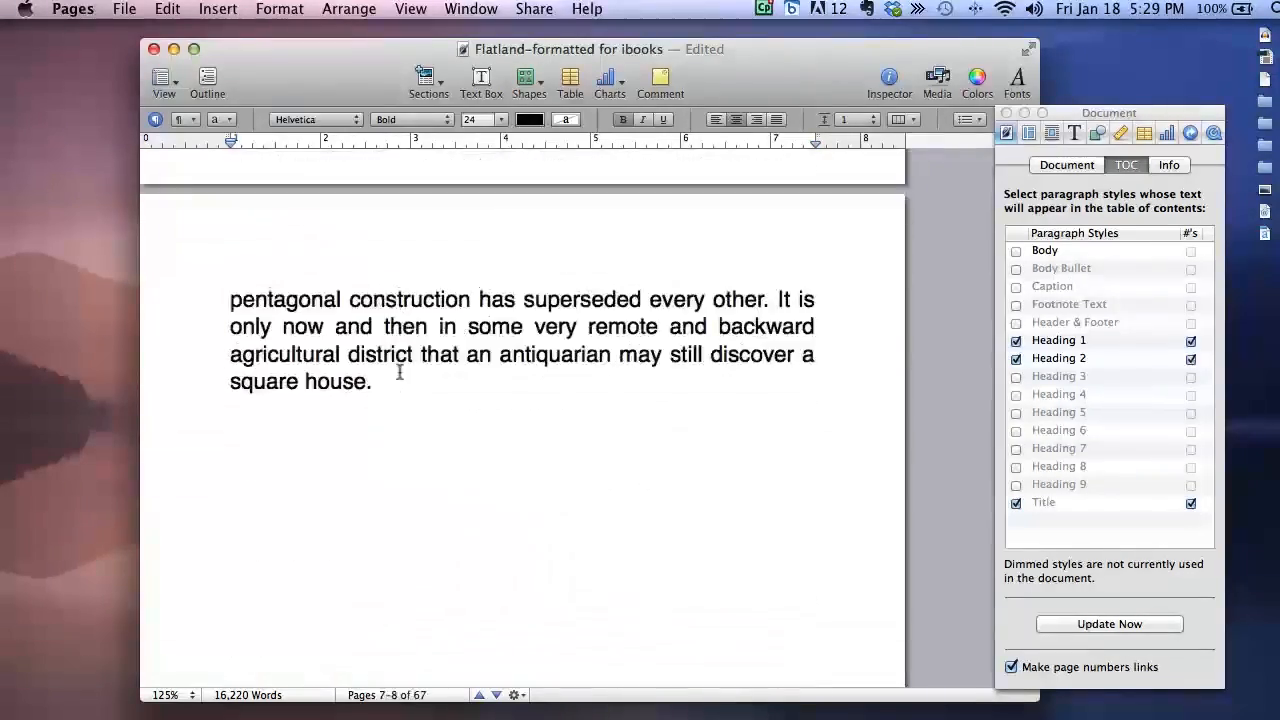
{"action": "scroll", "scroll_direction": "down", "scroll_amount": 3}
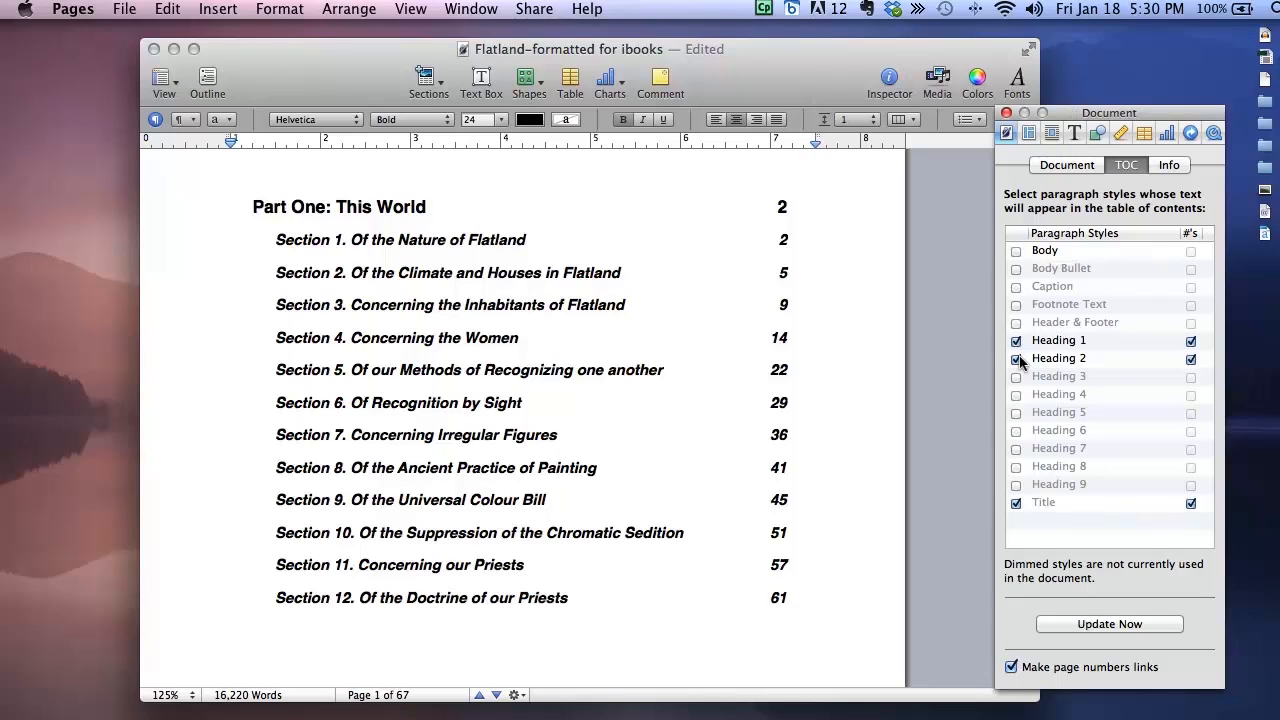
{"action": "mouse_move", "coordinate": [1018, 360]}
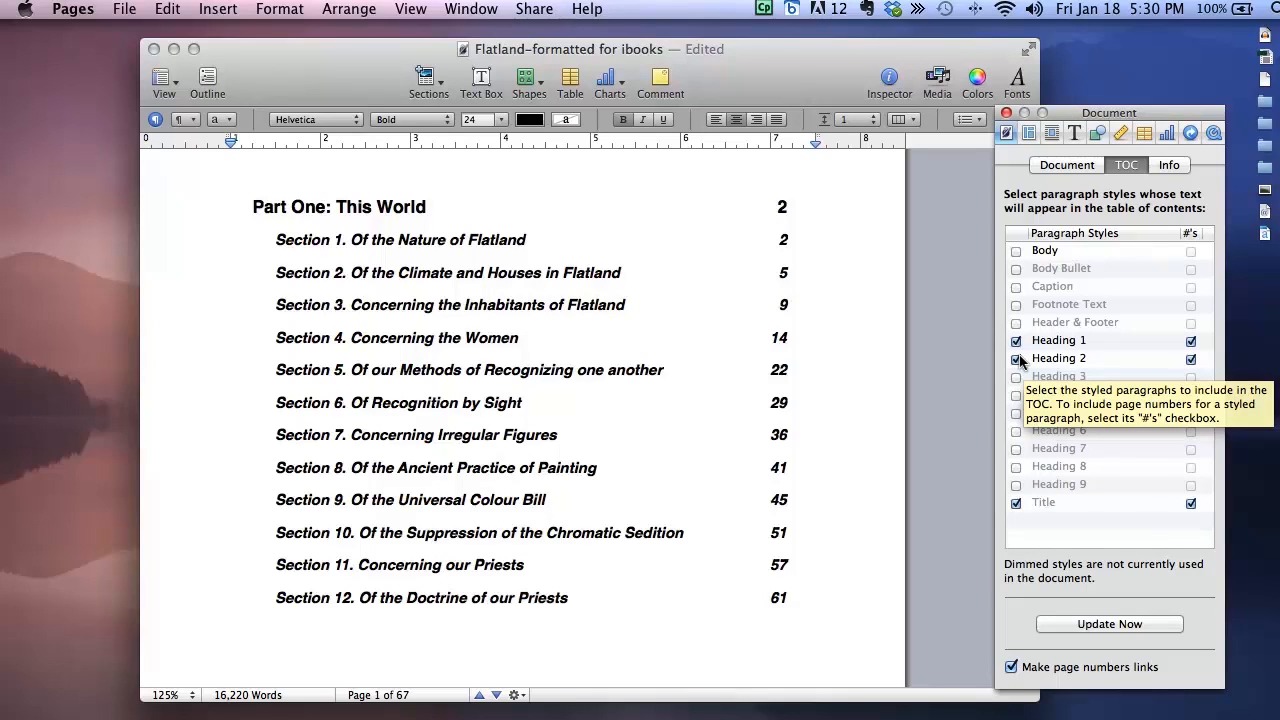
{"action": "mouse_move", "coordinate": [1010, 520]}
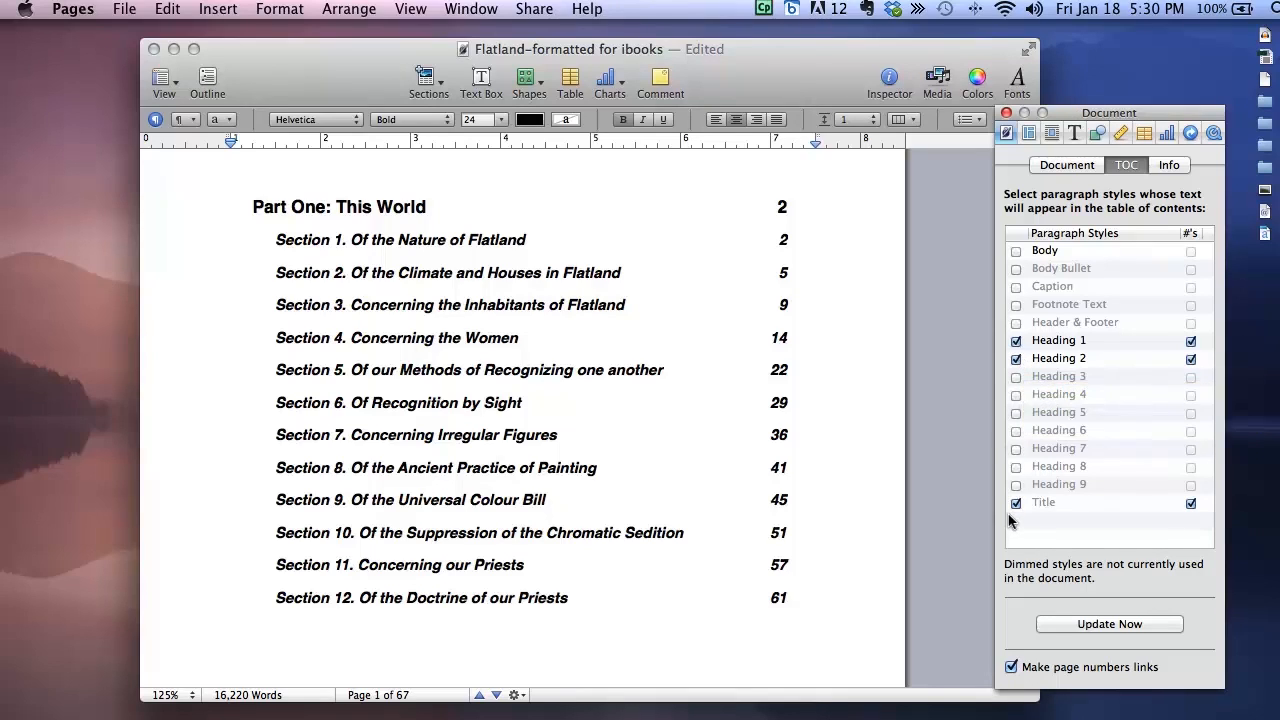
- Uncheck the Title style in the Document inspector's TOC settings, keeping Heading 1 and 2
{"action": "left_click", "coordinate": [1016, 502]}
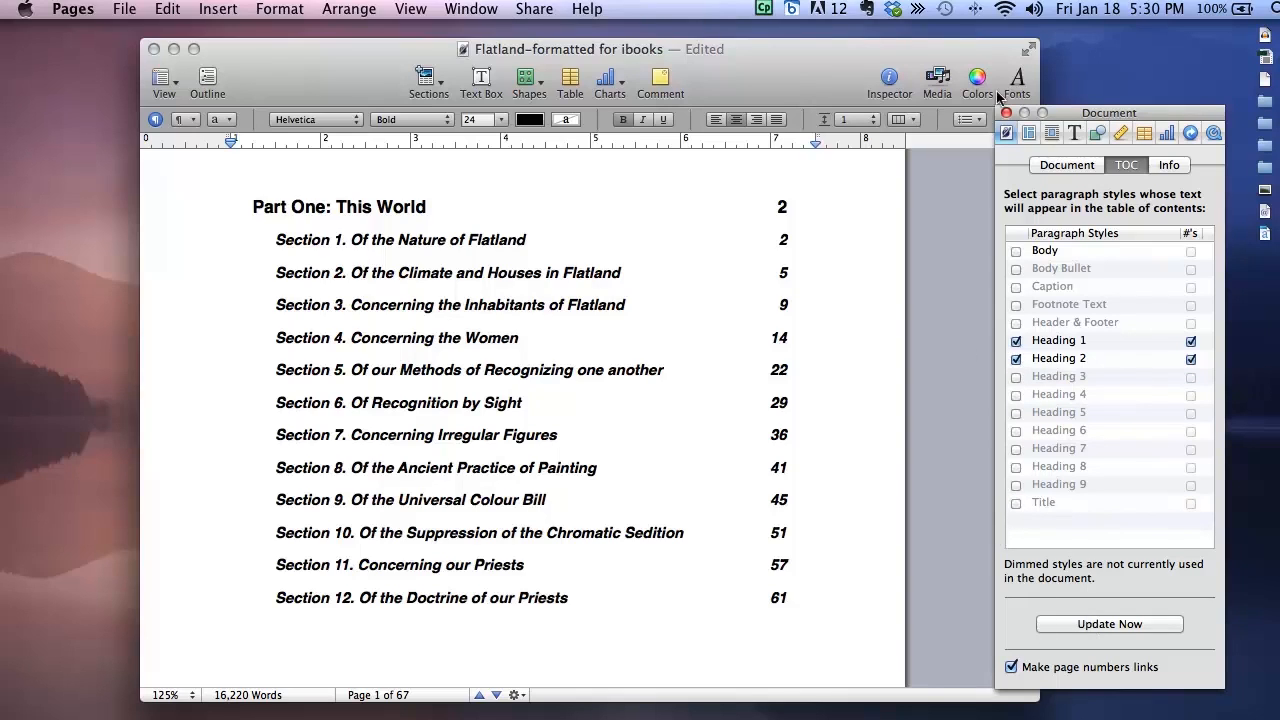
{"action": "left_click", "coordinate": [1005, 112]}
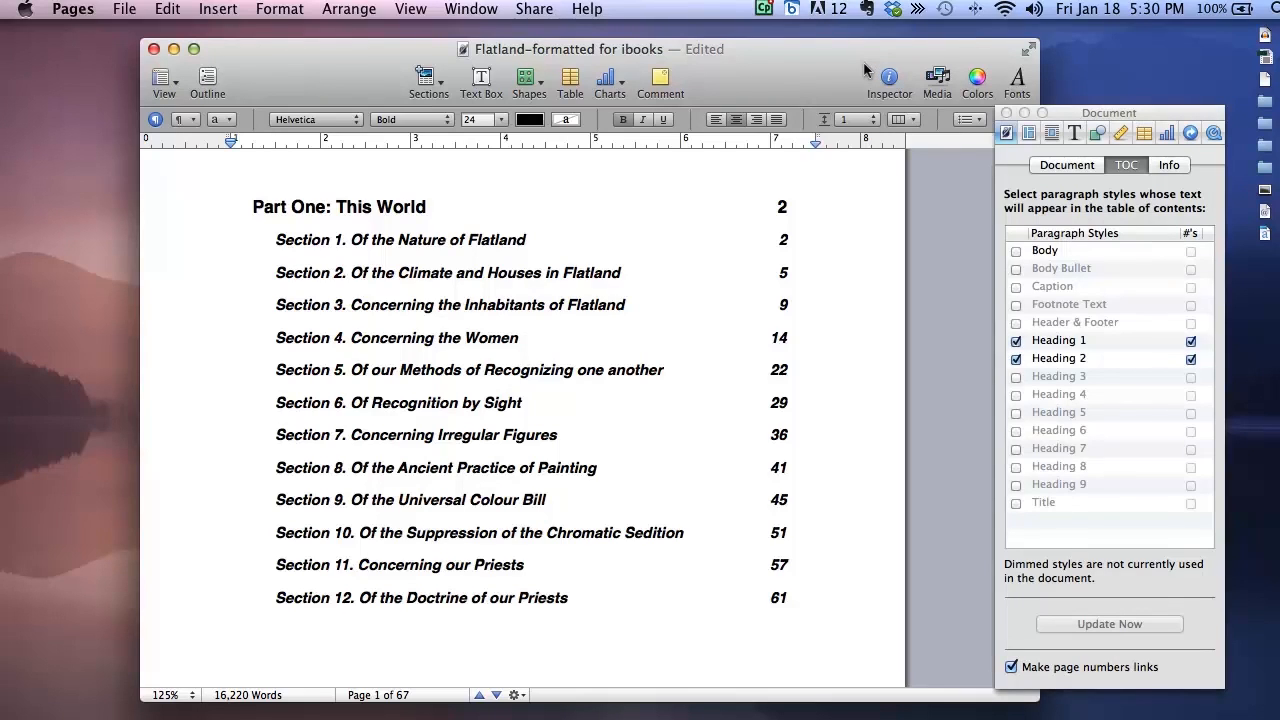
{"action": "mouse_move", "coordinate": [700, 373]}
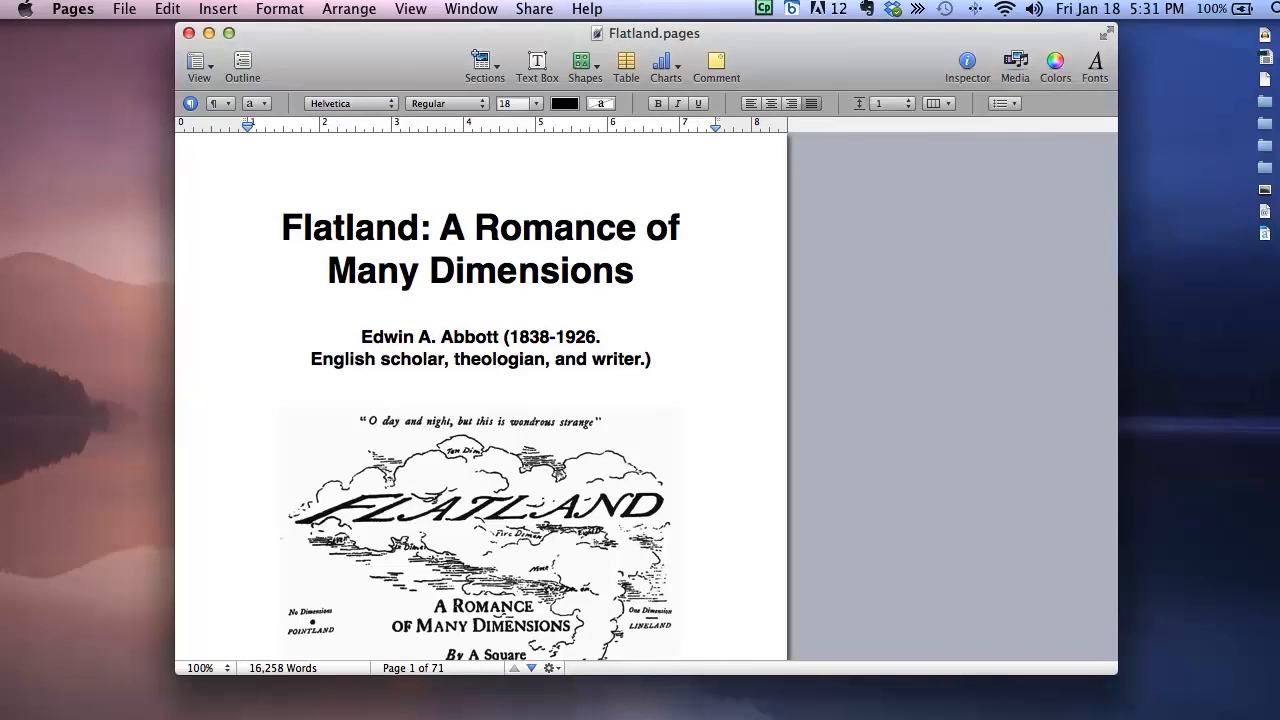
{"action": "left_click", "coordinate": [207, 668]}
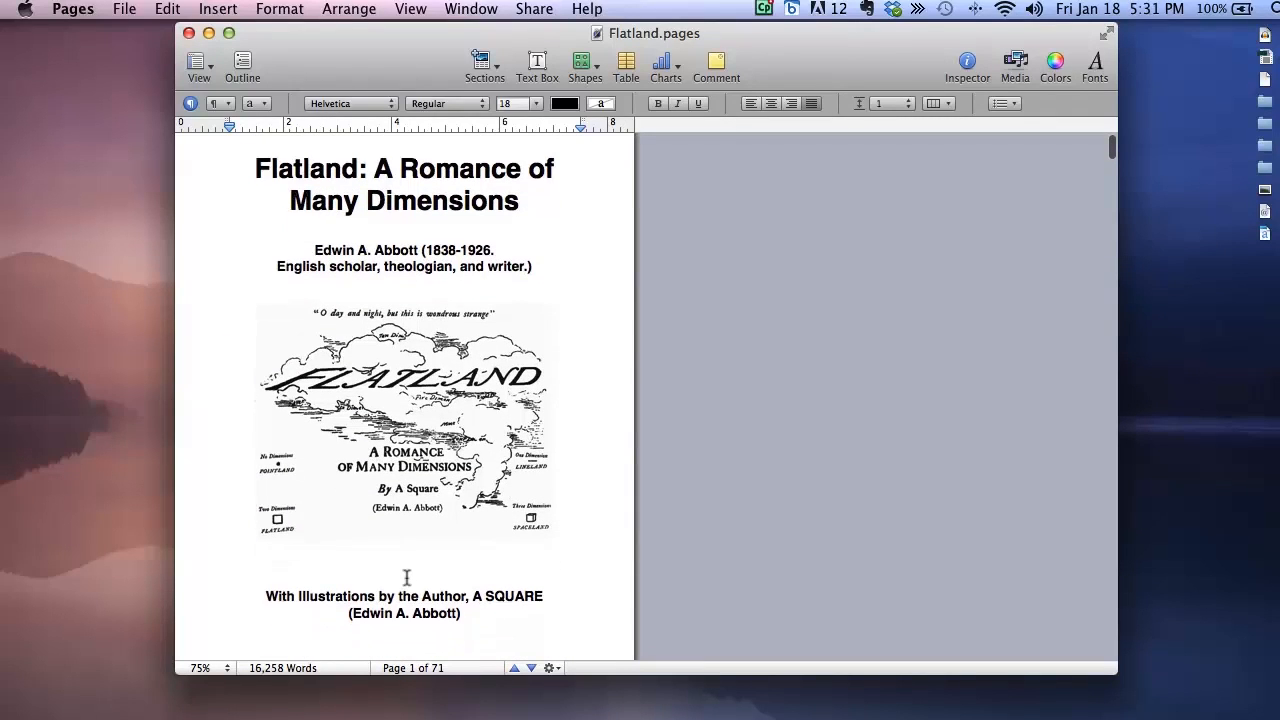
{"action": "scroll", "scroll_direction": "down", "scroll_amount": 3}
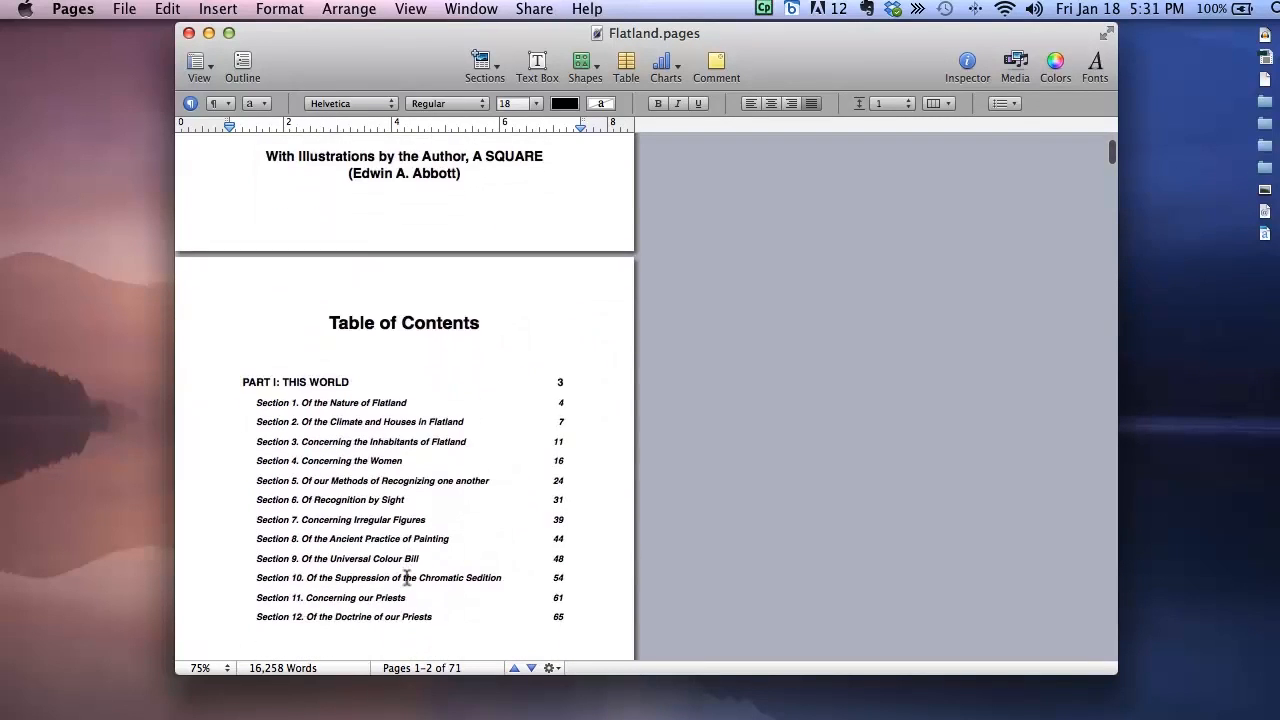
{"action": "scroll", "scroll_direction": "down", "scroll_amount": 3}
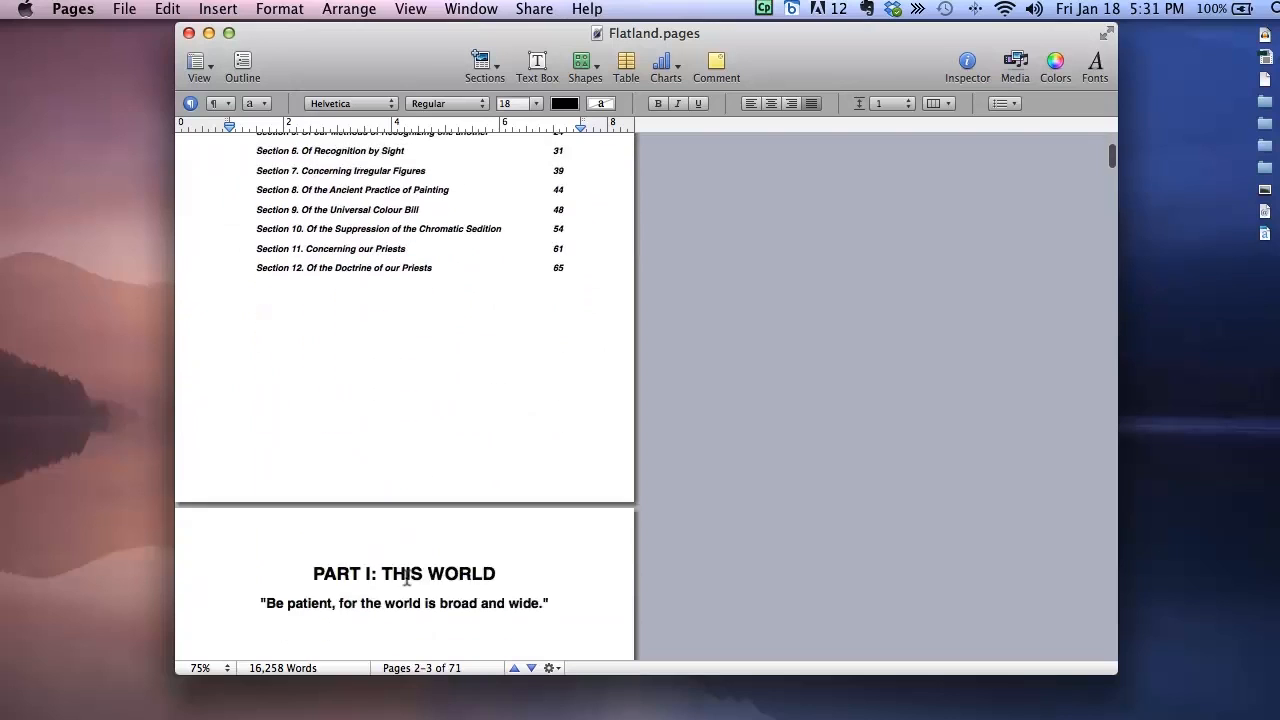
{"action": "scroll", "scroll_direction": "down", "scroll_amount": 3}
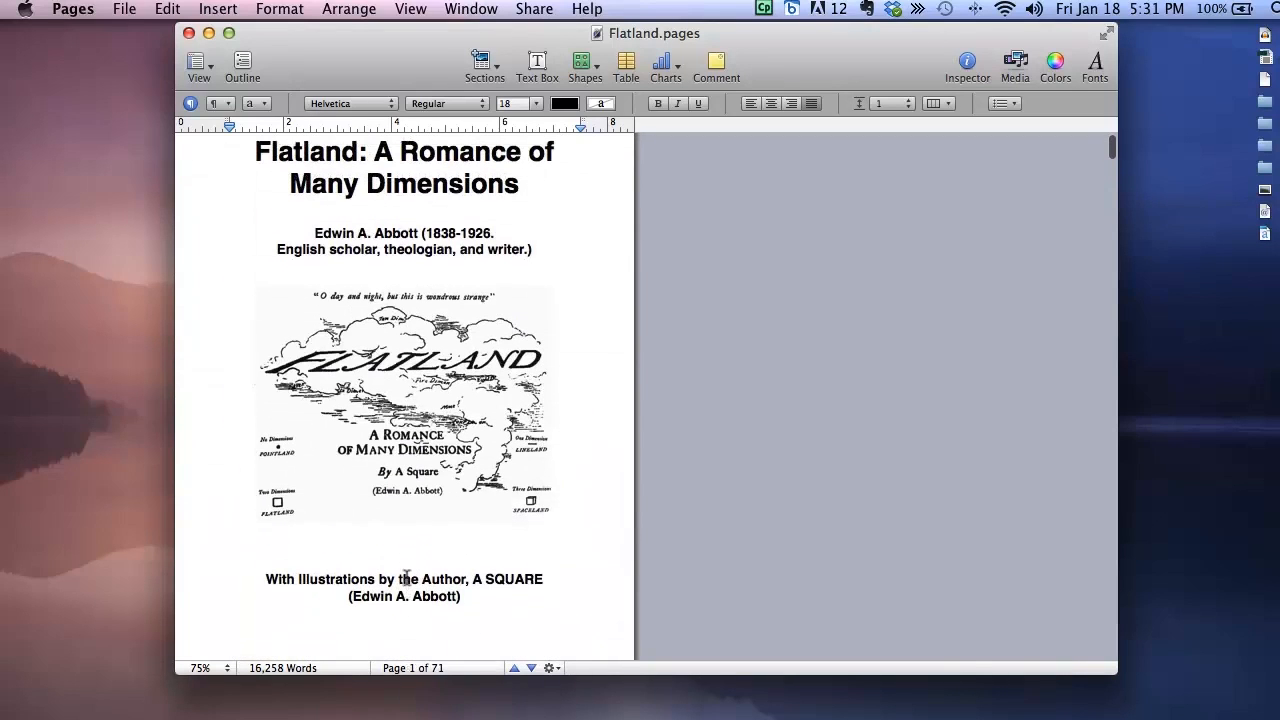
{"action": "scroll", "scroll_direction": "down", "scroll_amount": 3}
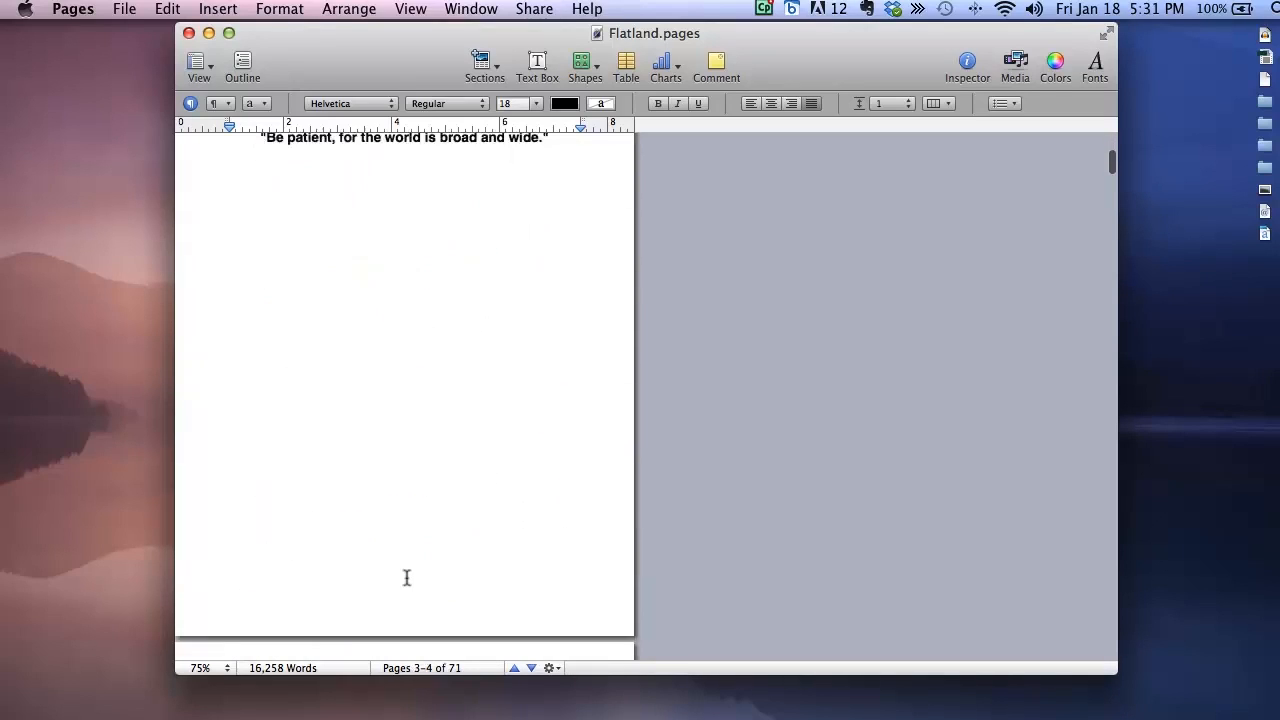
{"action": "scroll", "scroll_direction": "down", "scroll_amount": 3}
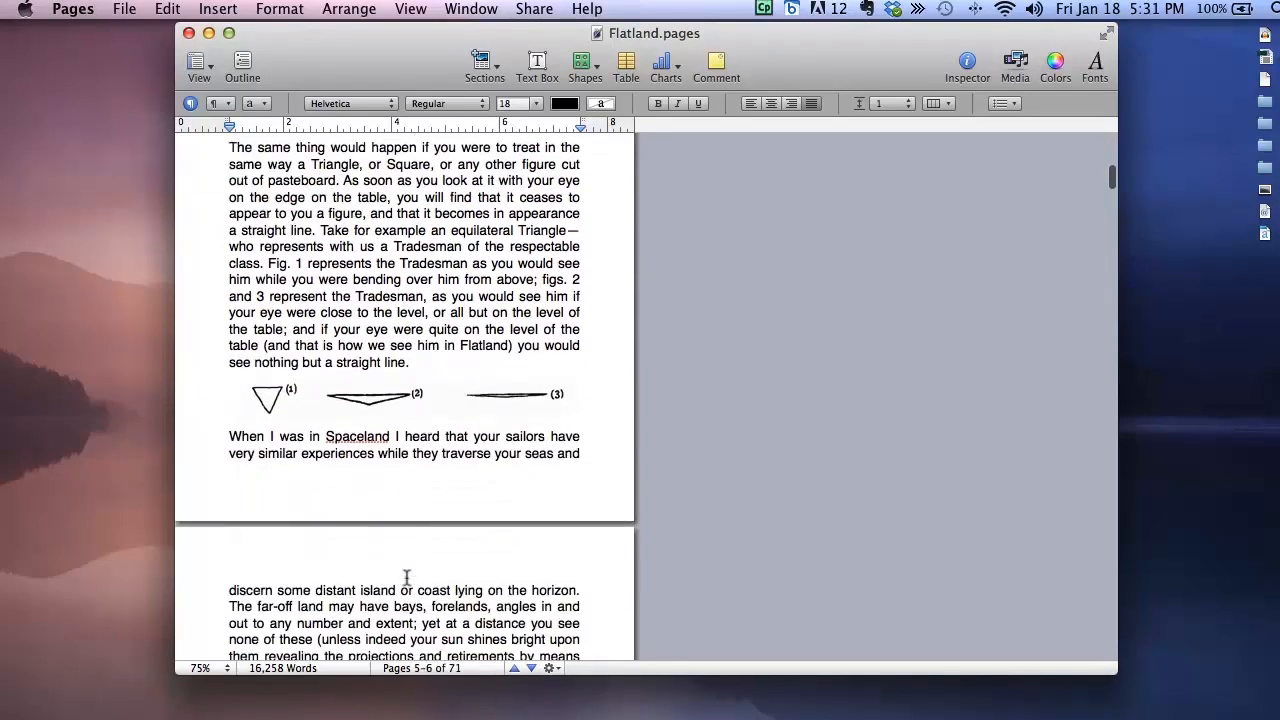
{"action": "scroll", "scroll_direction": "down", "scroll_amount": 3}
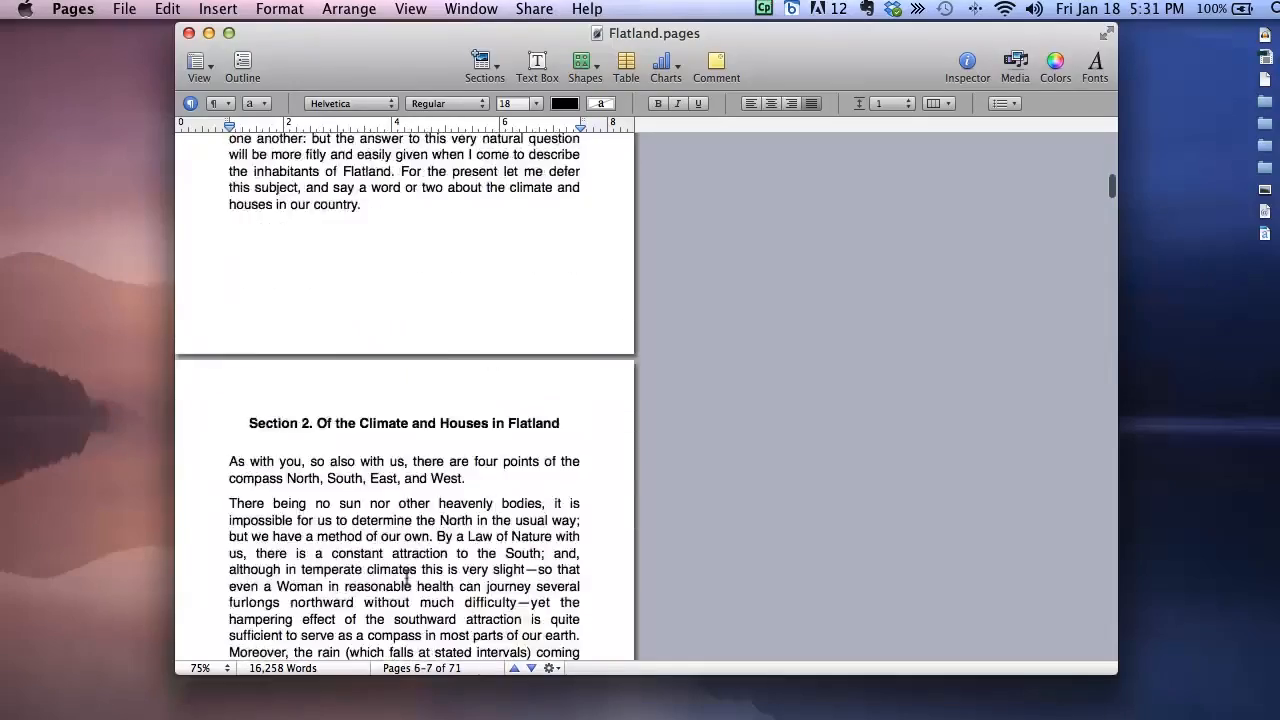
{"action": "scroll", "scroll_direction": "down", "scroll_amount": 3}
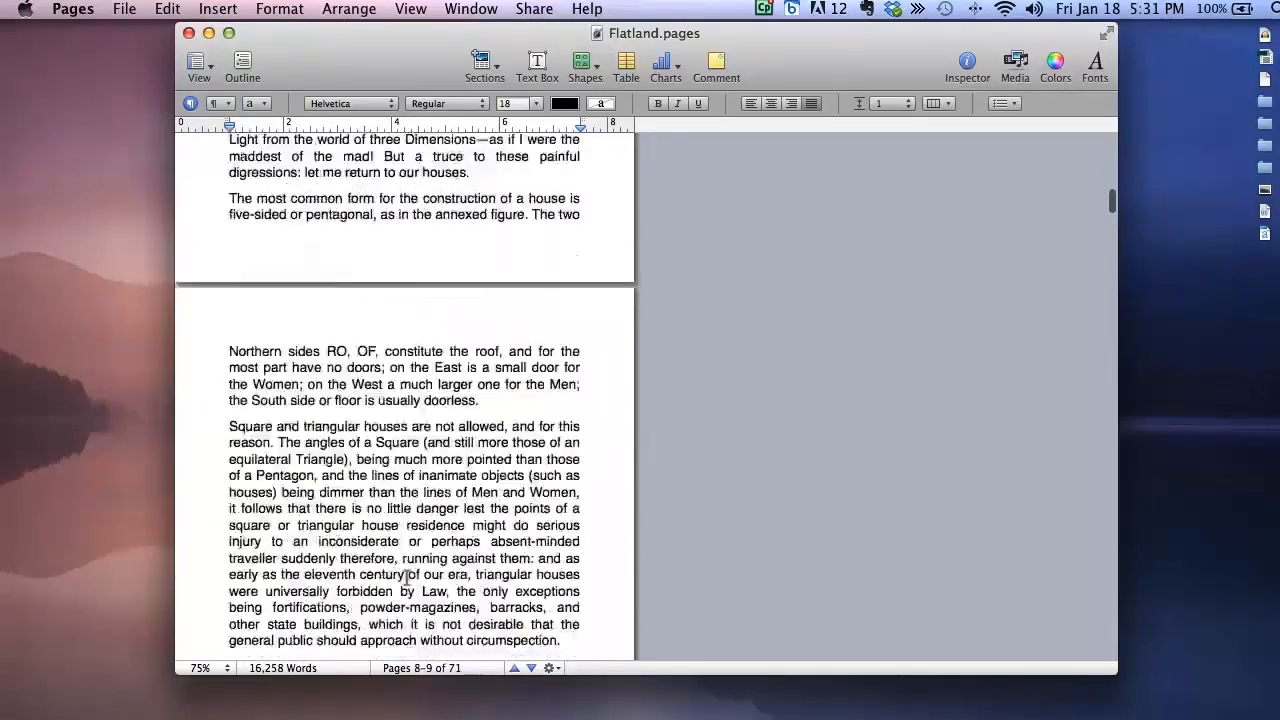
{"action": "scroll", "scroll_direction": "down", "scroll_amount": 3}
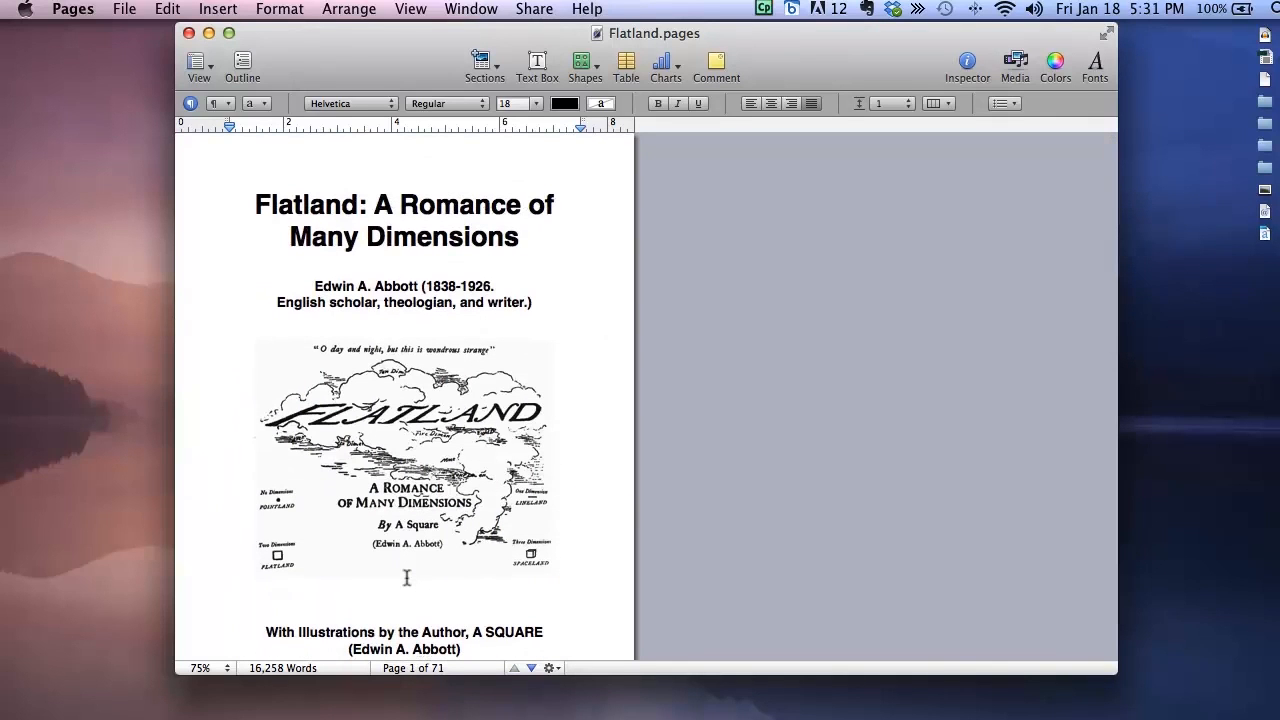
{"action": "mouse_move", "coordinate": [770, 375]}
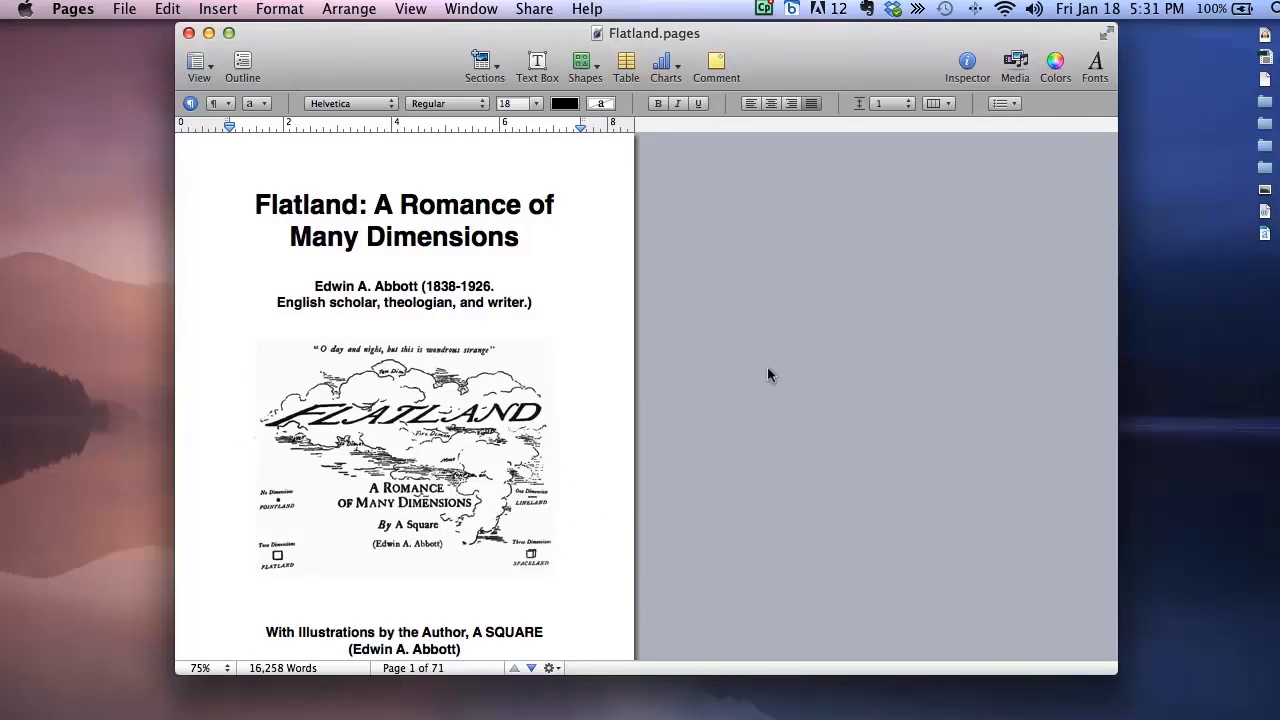
{"action": "mouse_move", "coordinate": [658, 410]}
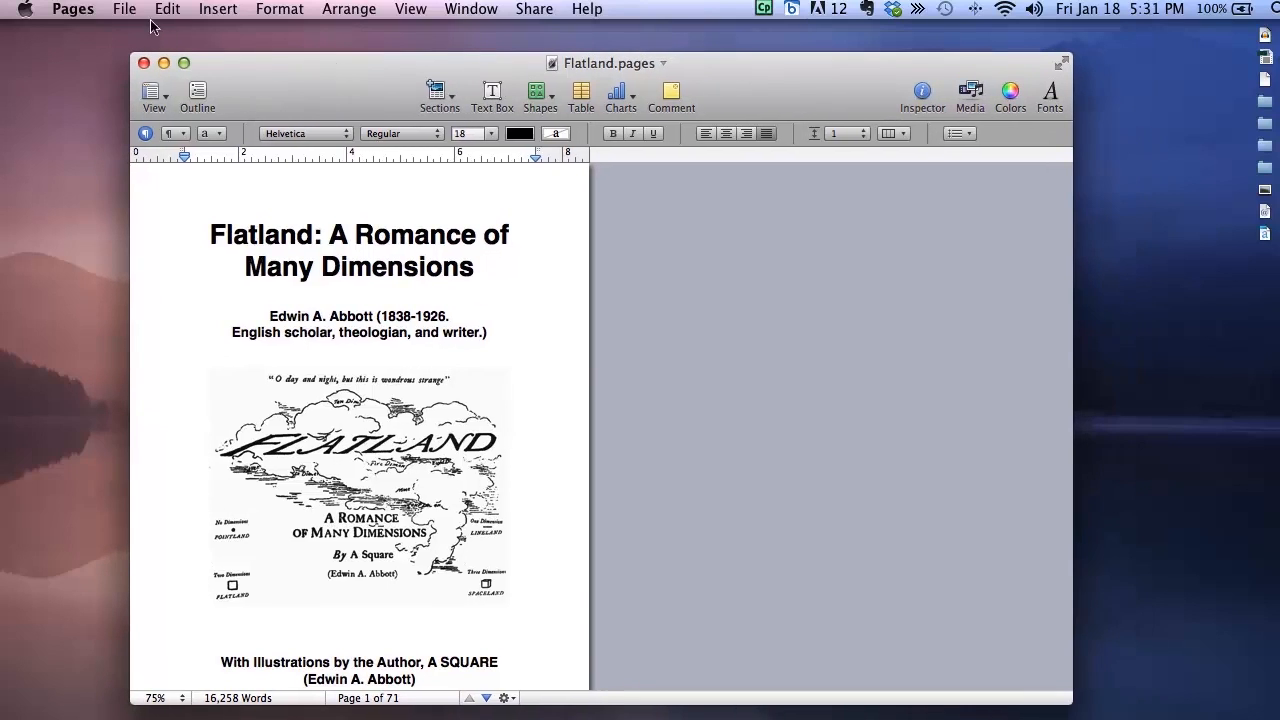
- Export Flatland as an ePub to the Desktop, keeping title, author, Classics genre and first-page cover
{"action": "left_click", "coordinate": [124, 9]}
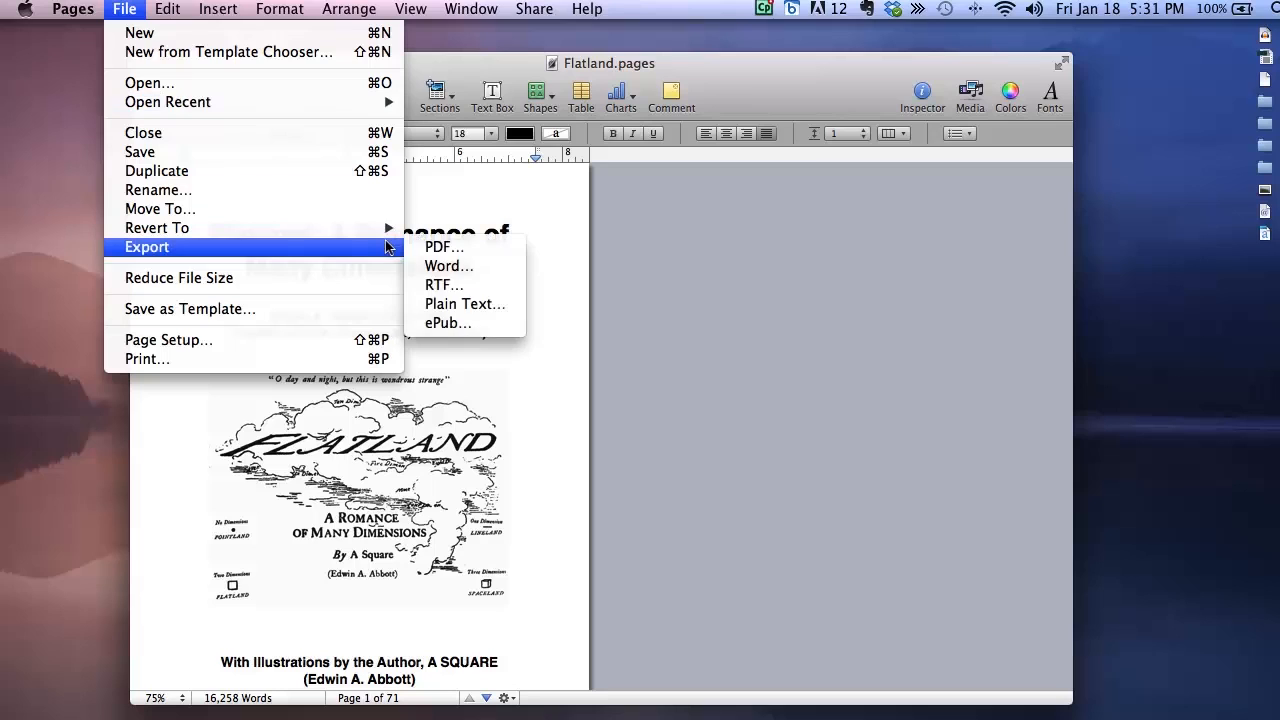
{"action": "left_click", "coordinate": [448, 322]}
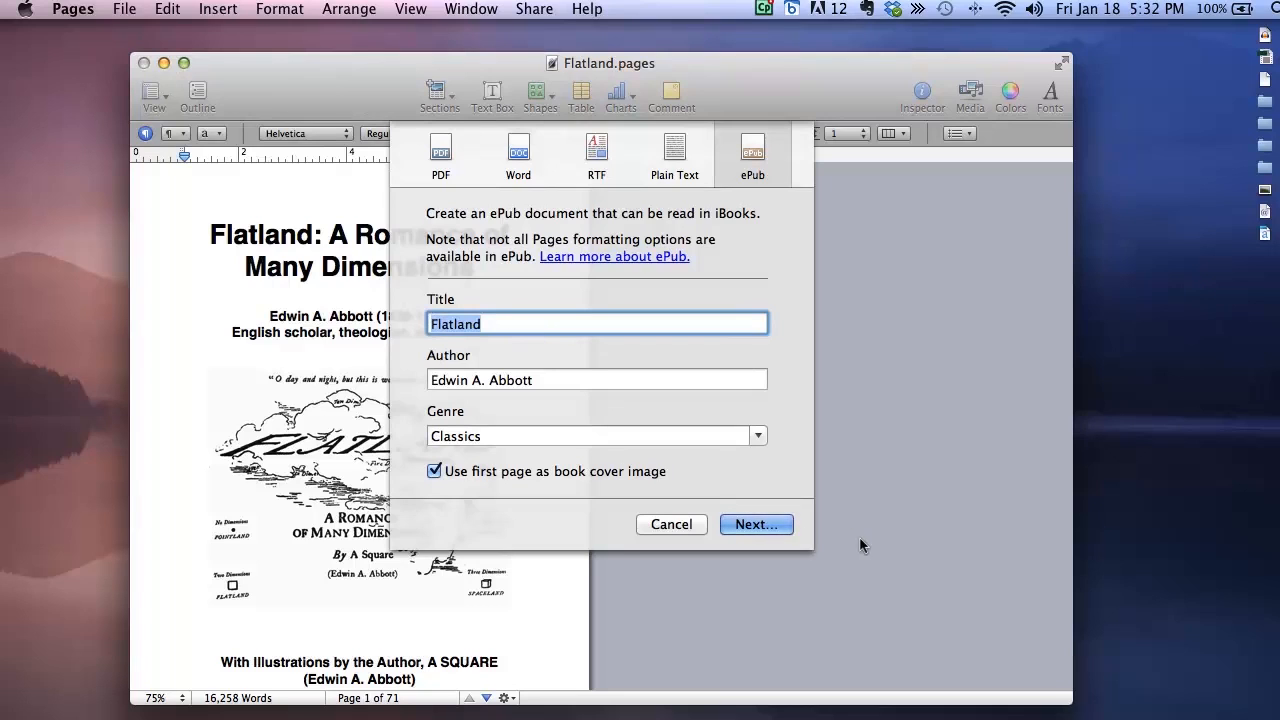
{"action": "left_click", "coordinate": [756, 524]}
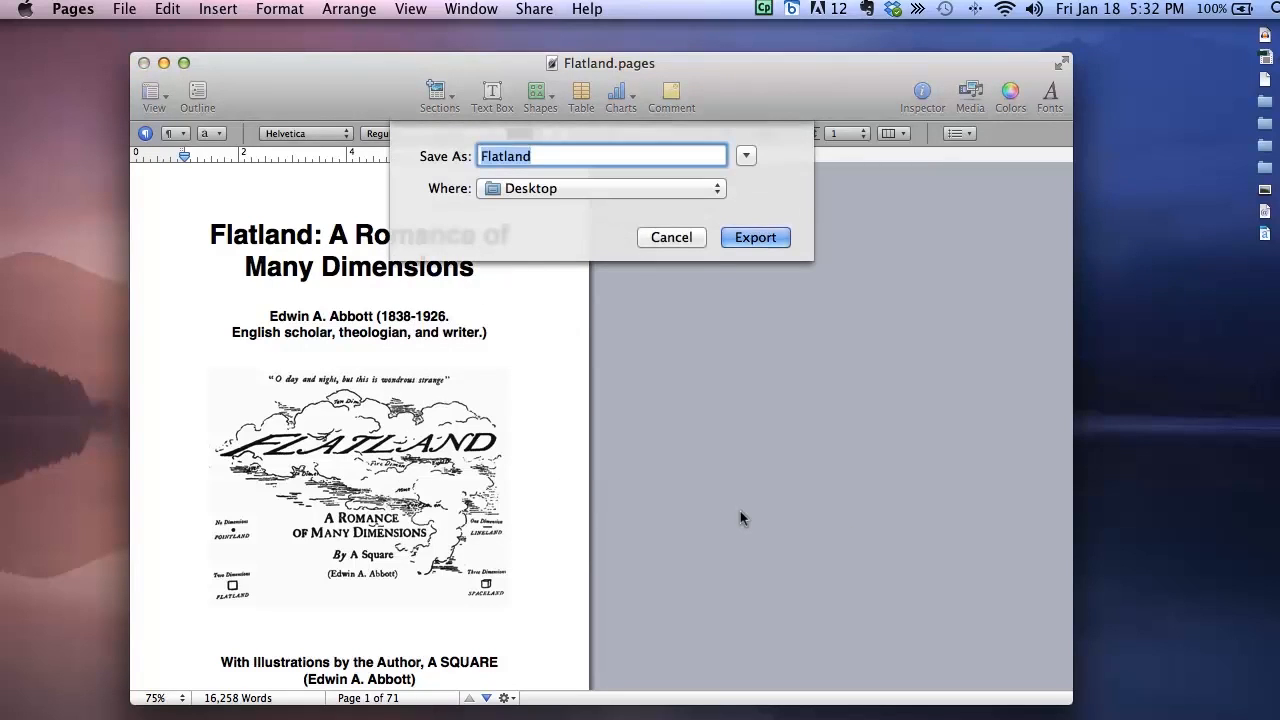
{"action": "left_click", "coordinate": [755, 237]}
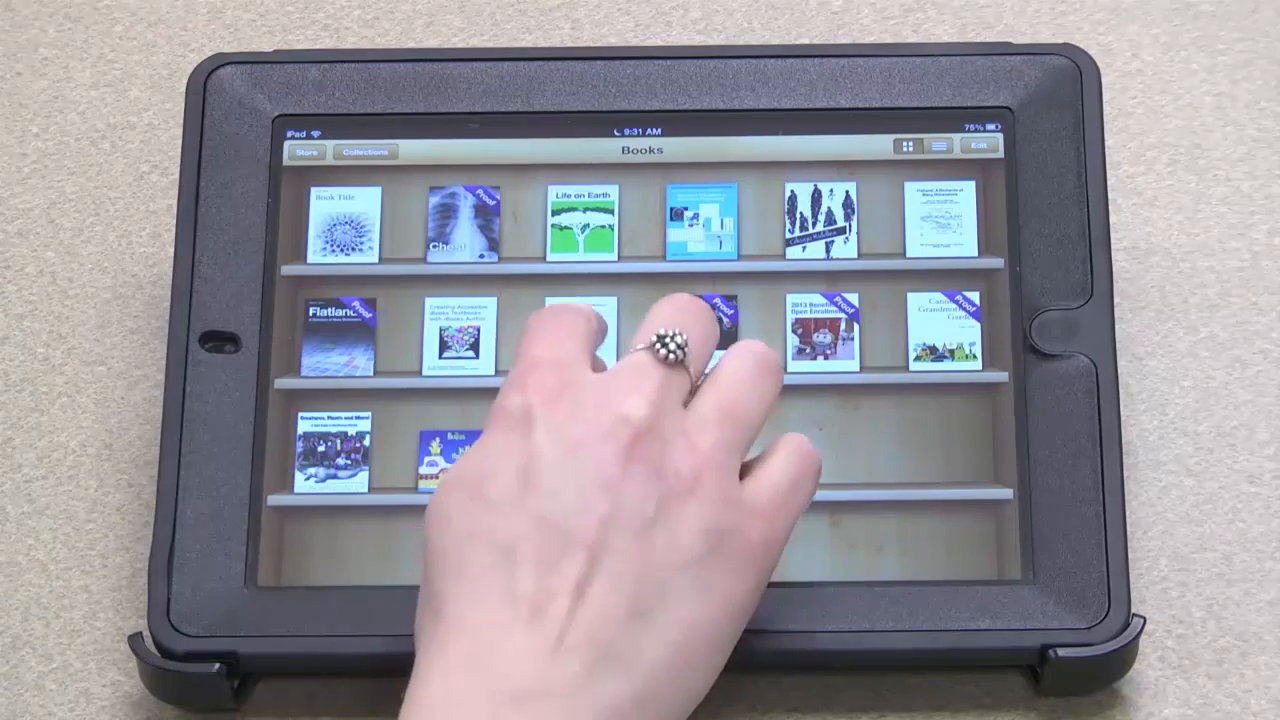
- Open Flatland from the iBooks shelf and jump to Section 4, Concerning the Women
{"action": "left_click", "coordinate": [338, 330]}
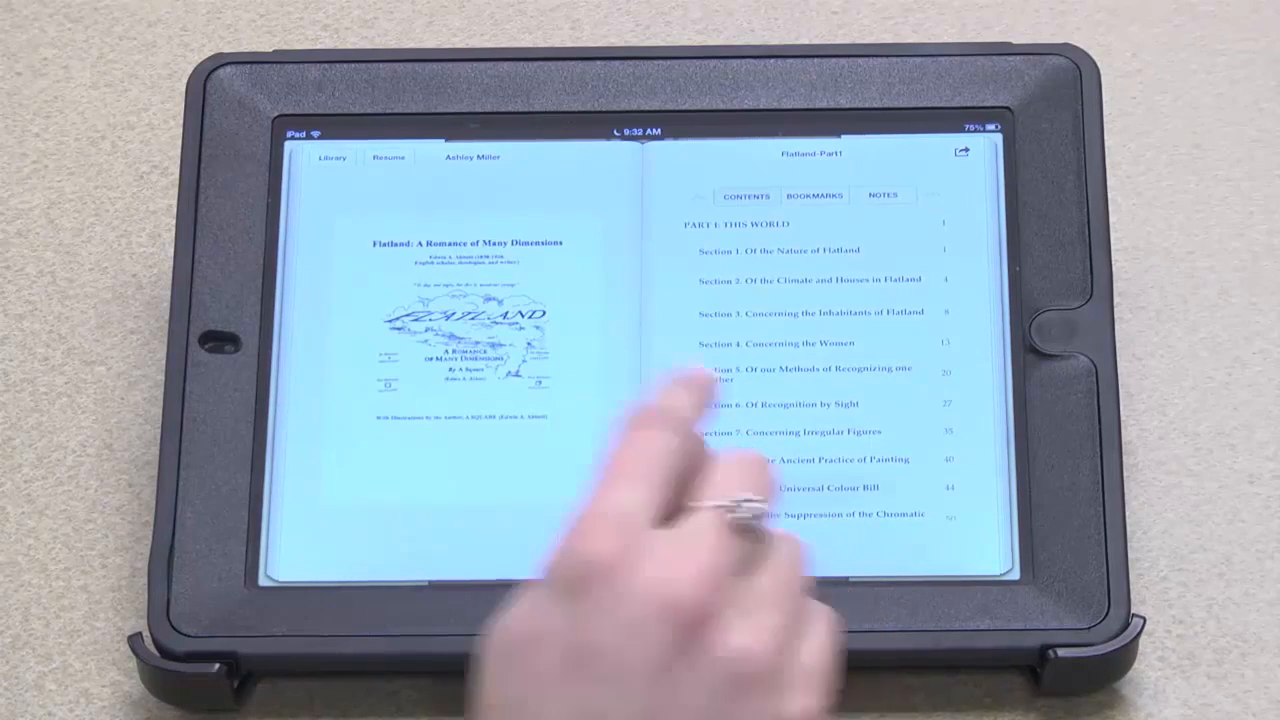
{"action": "left_click", "coordinate": [810, 487]}
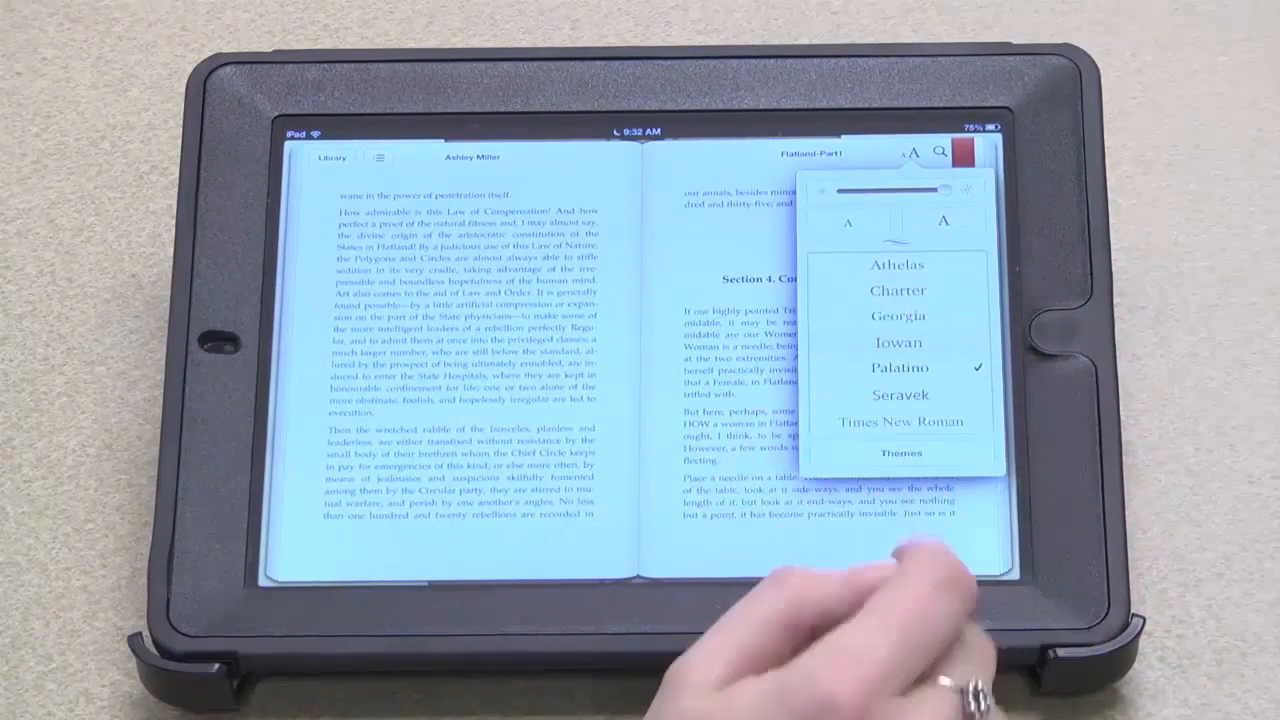
- Dismiss the font popover and search the book for 'Card'
{"action": "left_click", "coordinate": [898, 342]}
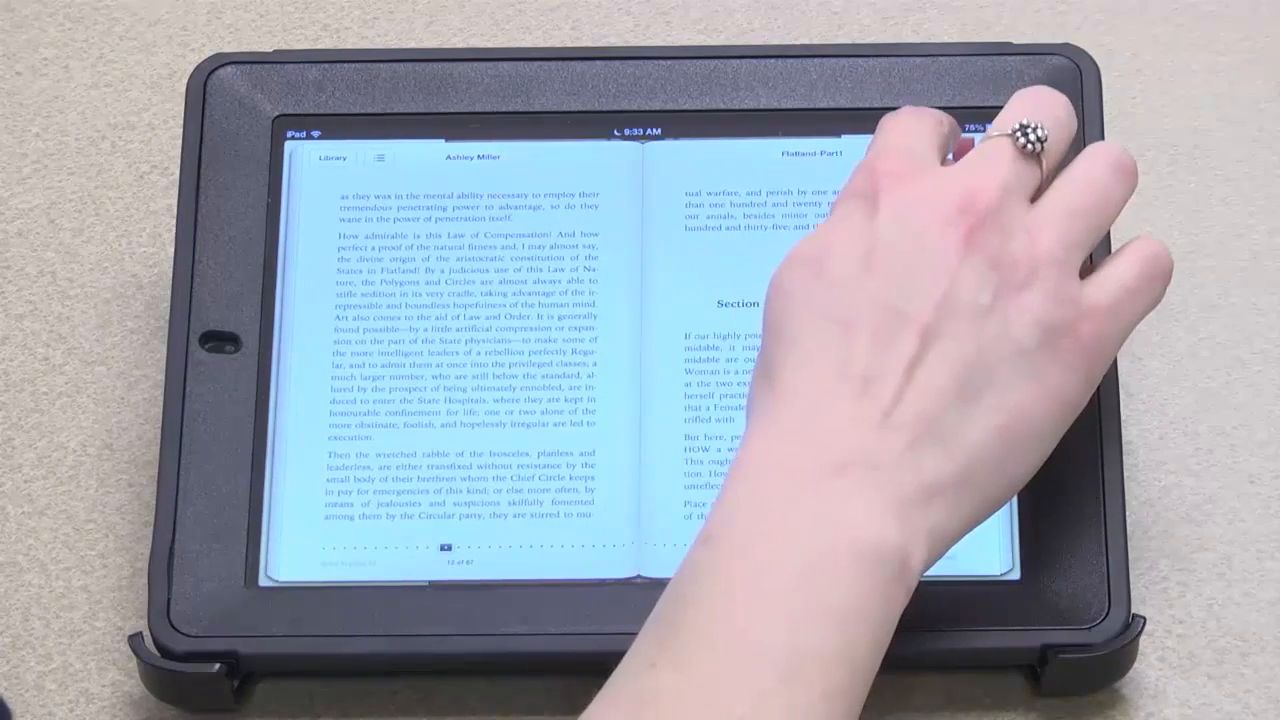
{"action": "left_click", "coordinate": [940, 156]}
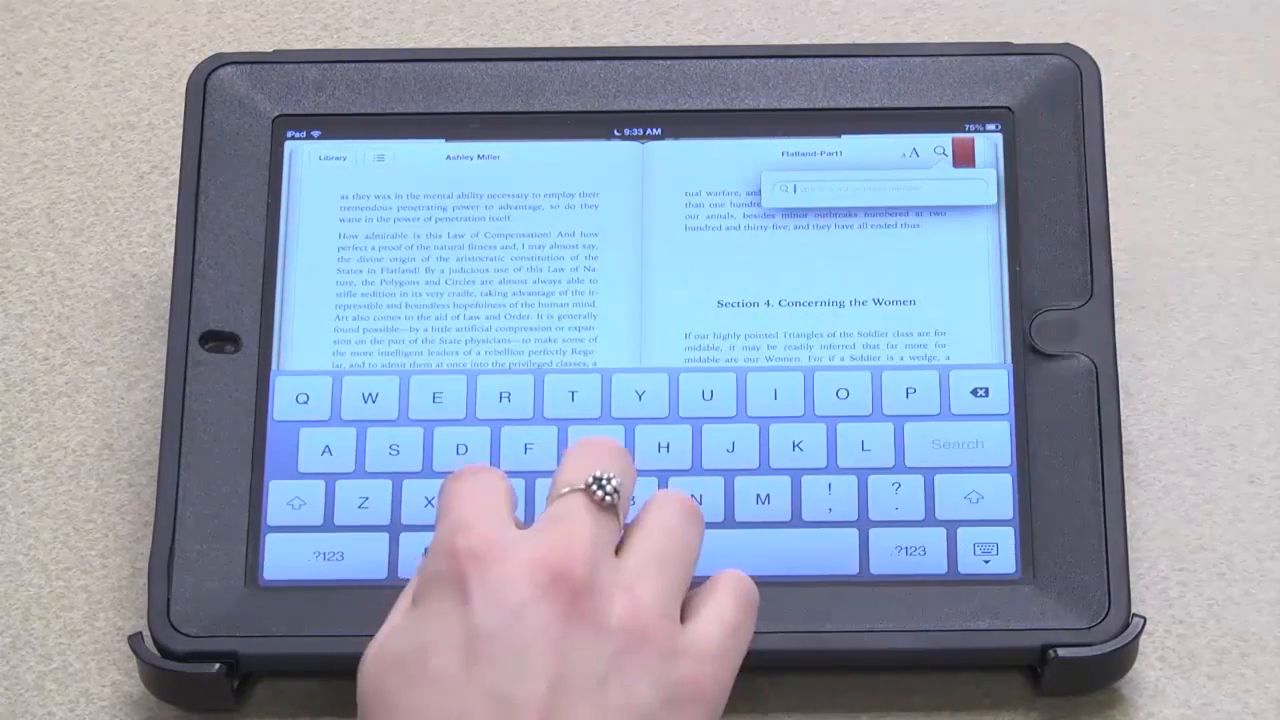
{"action": "type", "text": "Card"}
{"action": "type", "text": "T"}
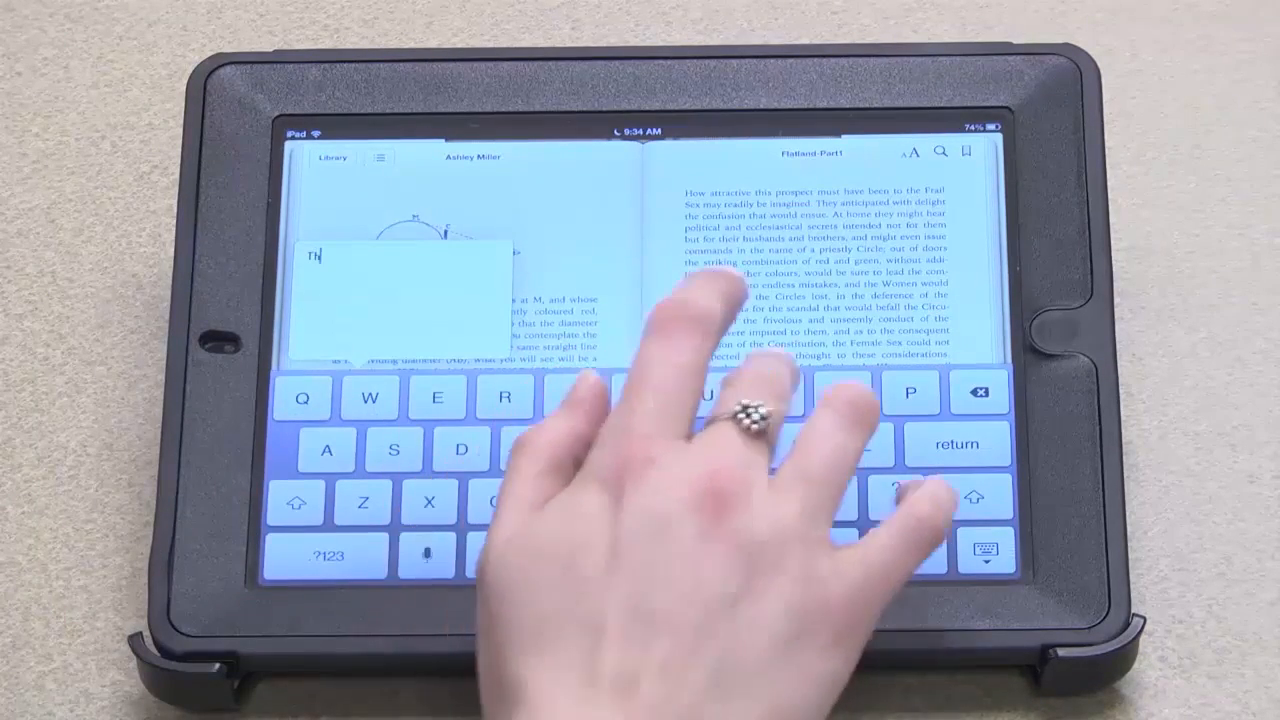
- Type the note 'This is a note.' and view it in Flatland's notes list
{"action": "type", "text": "his is"}
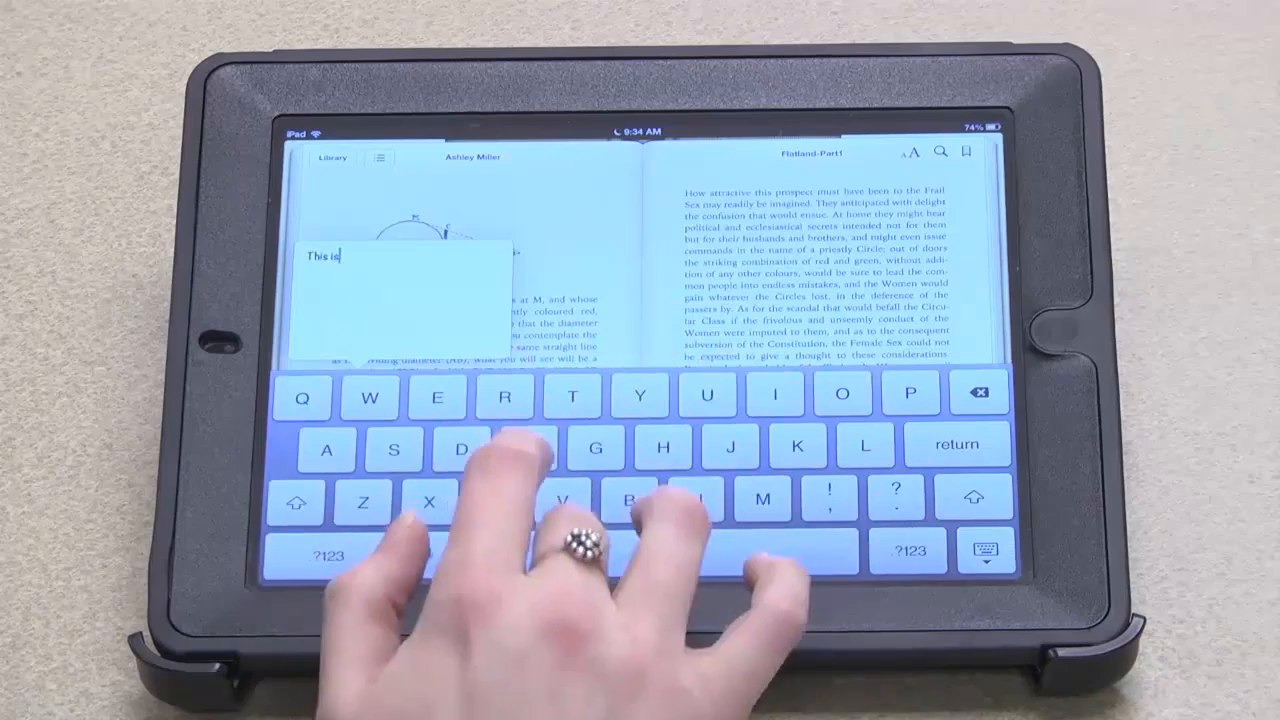
{"action": "type", "text": "a no"}
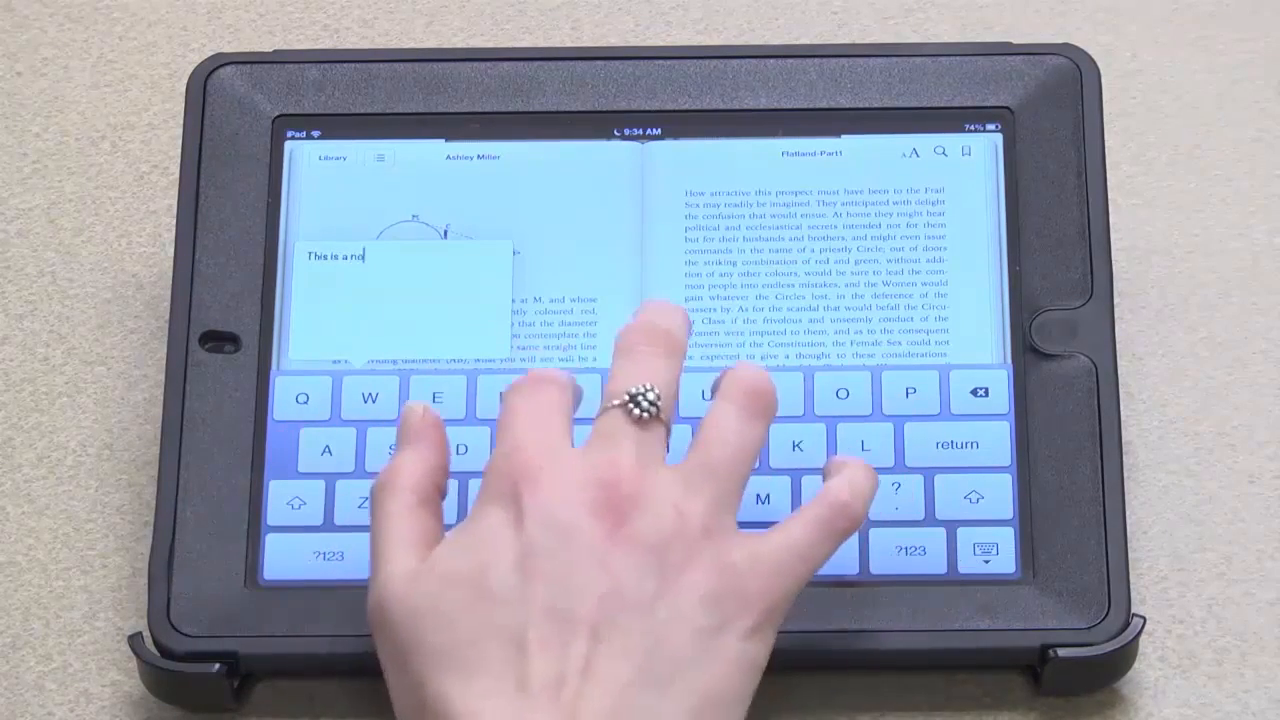
{"action": "type", "text": "te."}
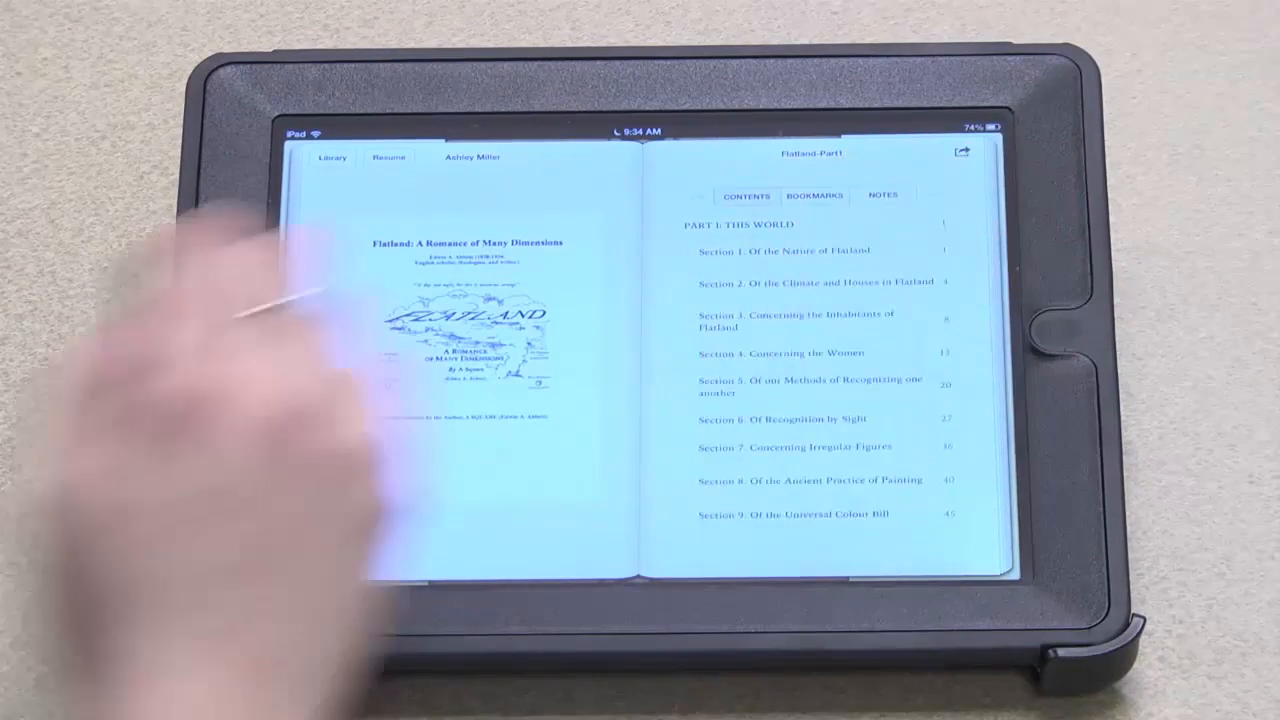
{"action": "left_click", "coordinate": [882, 195]}
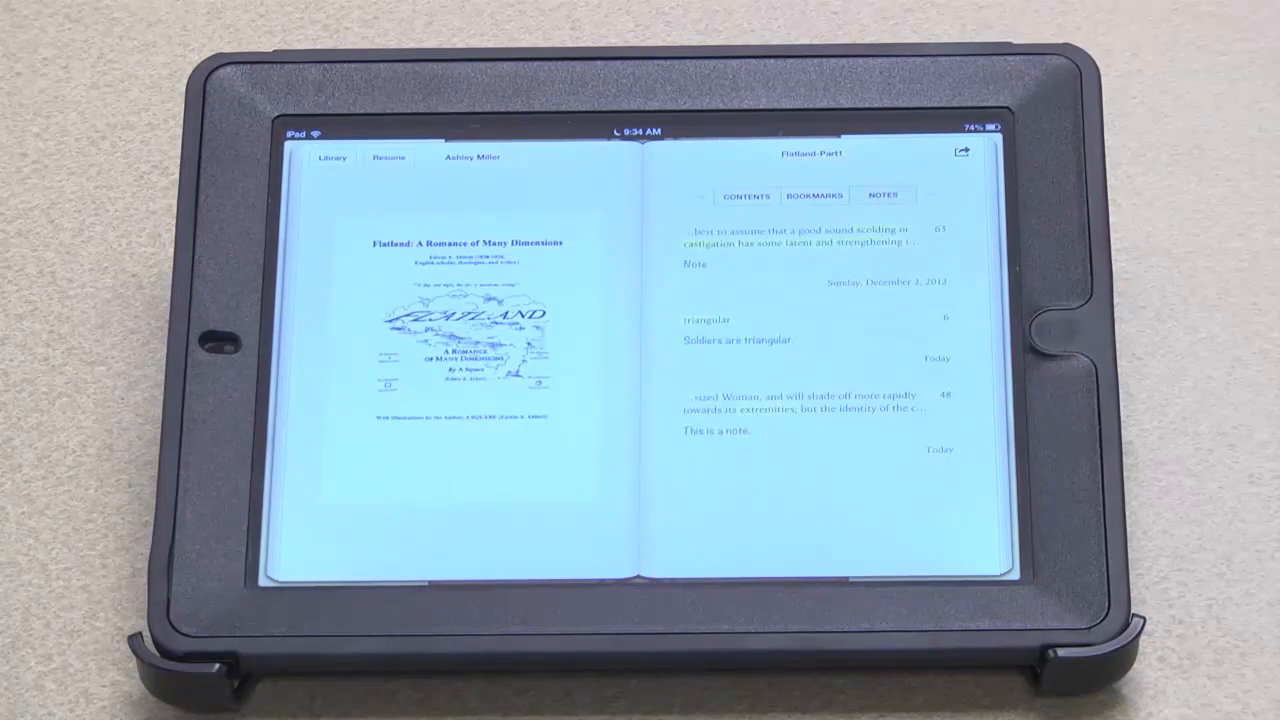